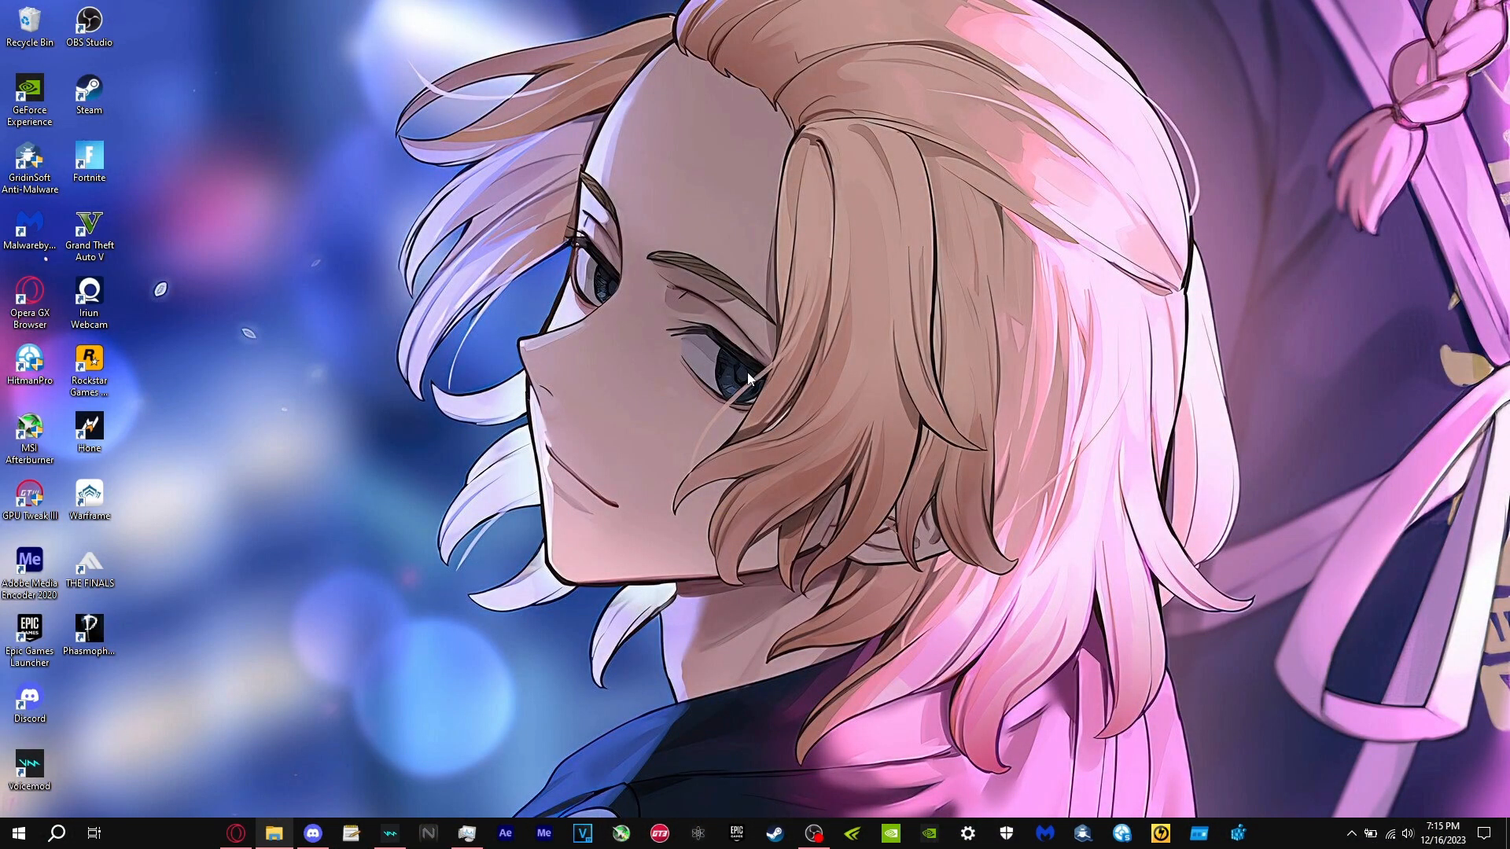
# Search the Windows taskbar for Command Prompt
pyautogui.click(57, 833)
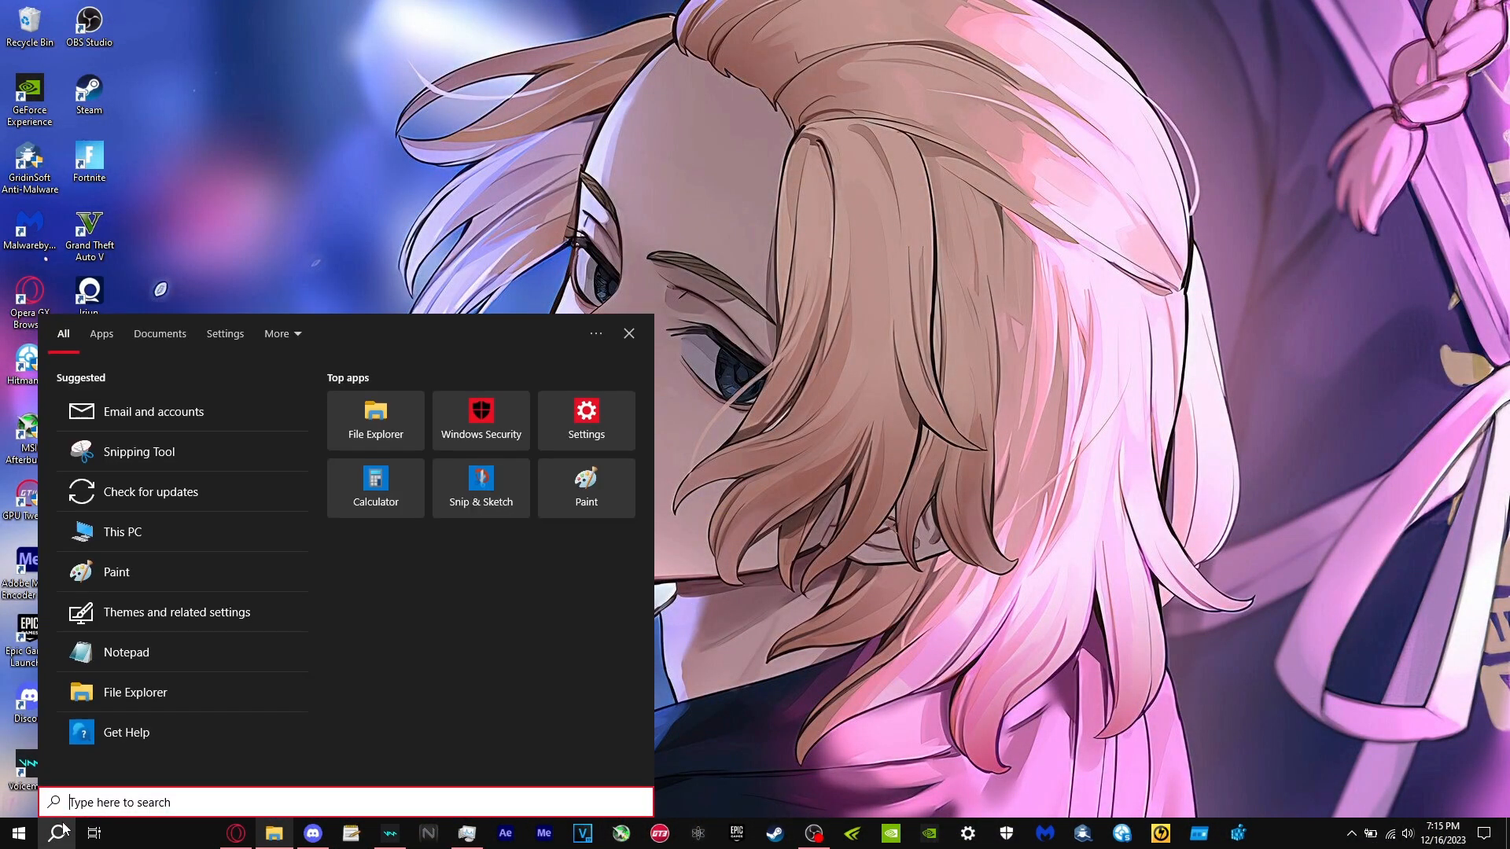
pyautogui.write('Command Prompt')
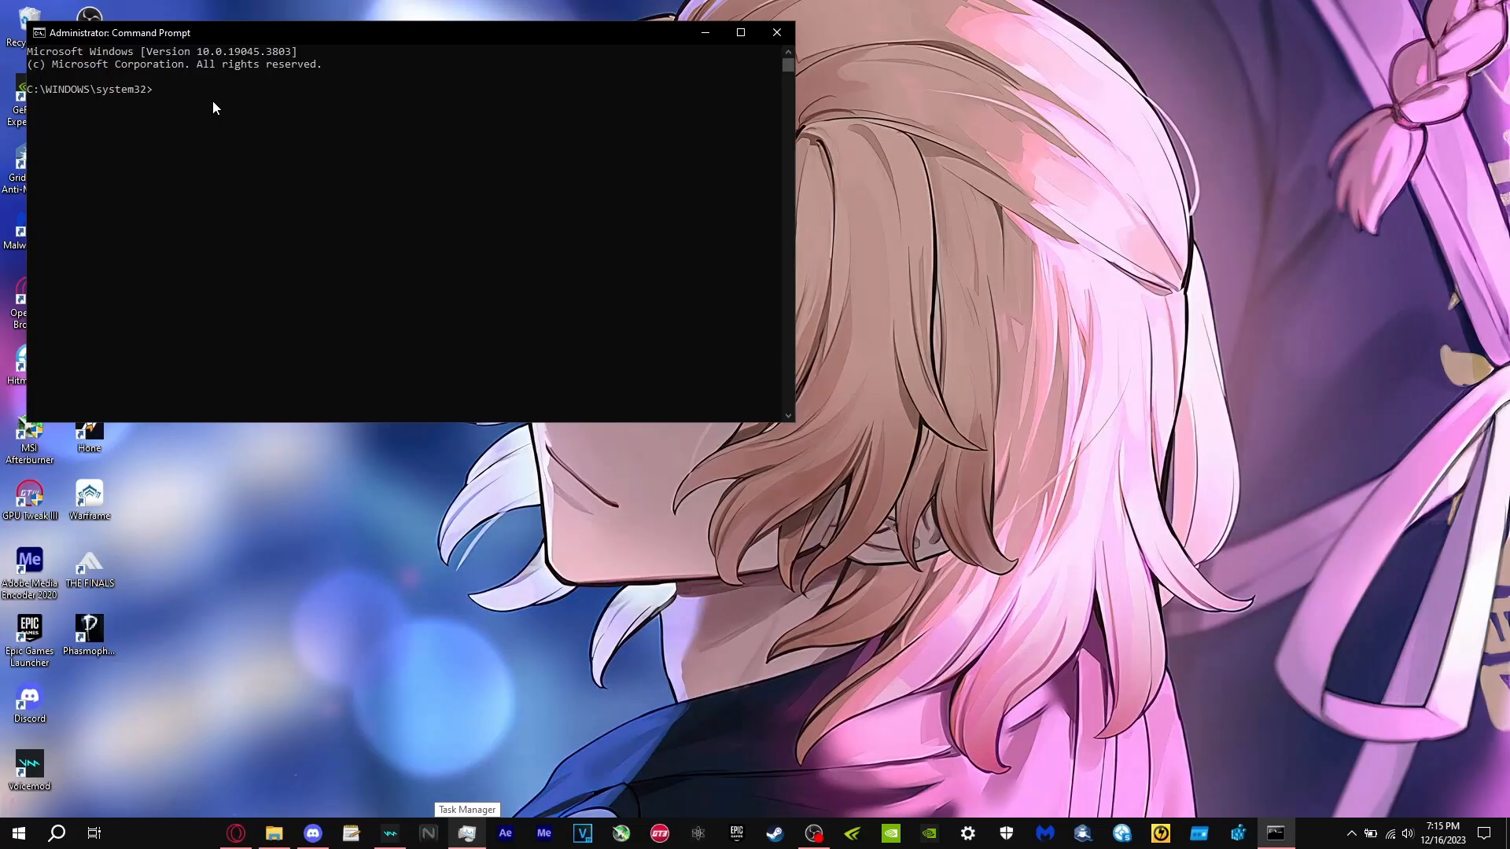
# Enter the sfc /scannow command to run a system file integrity scan
pyautogui.write('sfc')
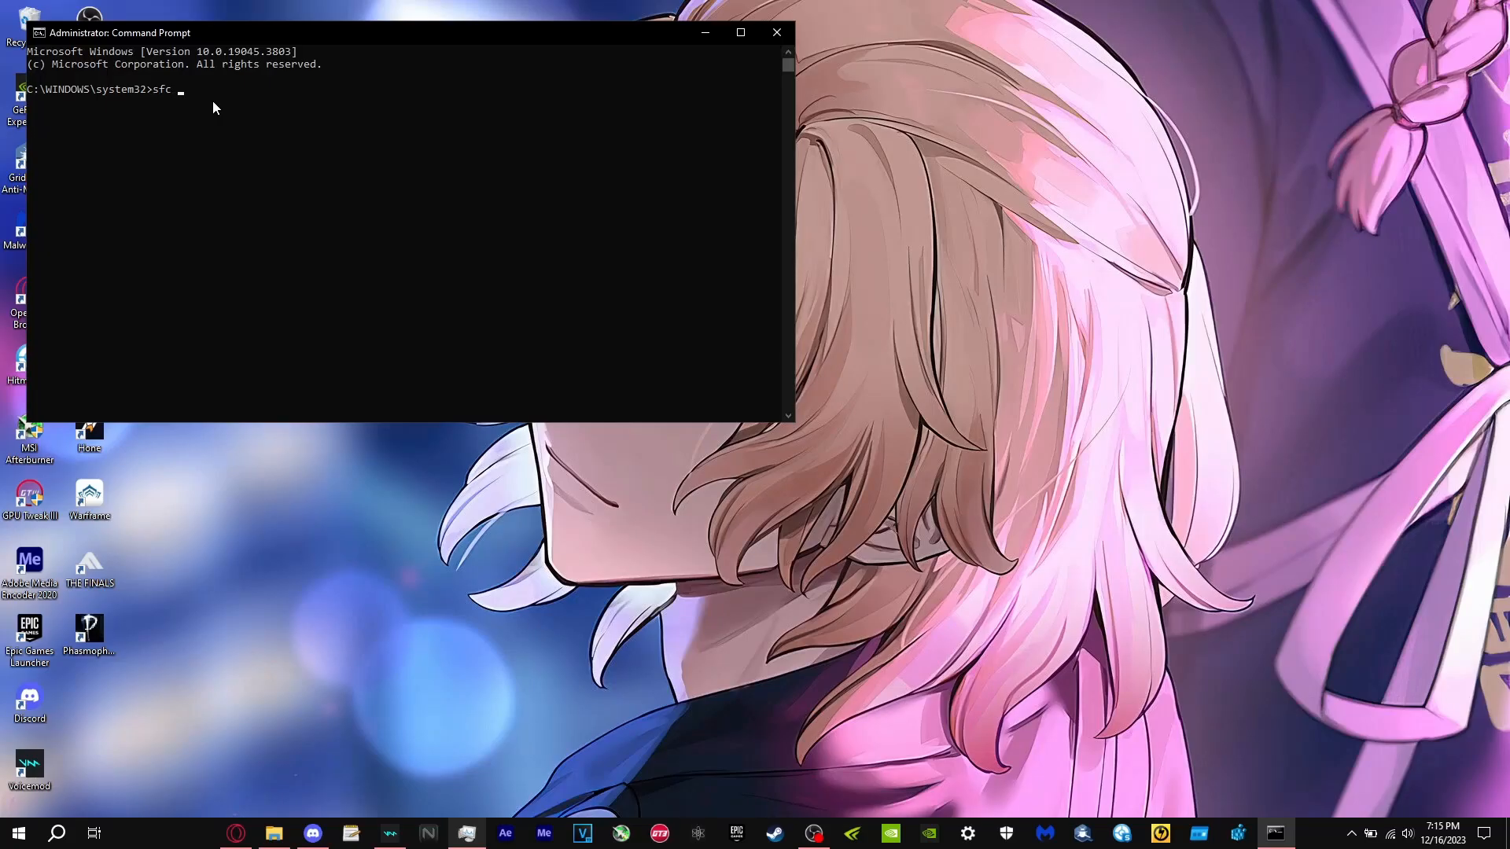
pyautogui.write('/sna')
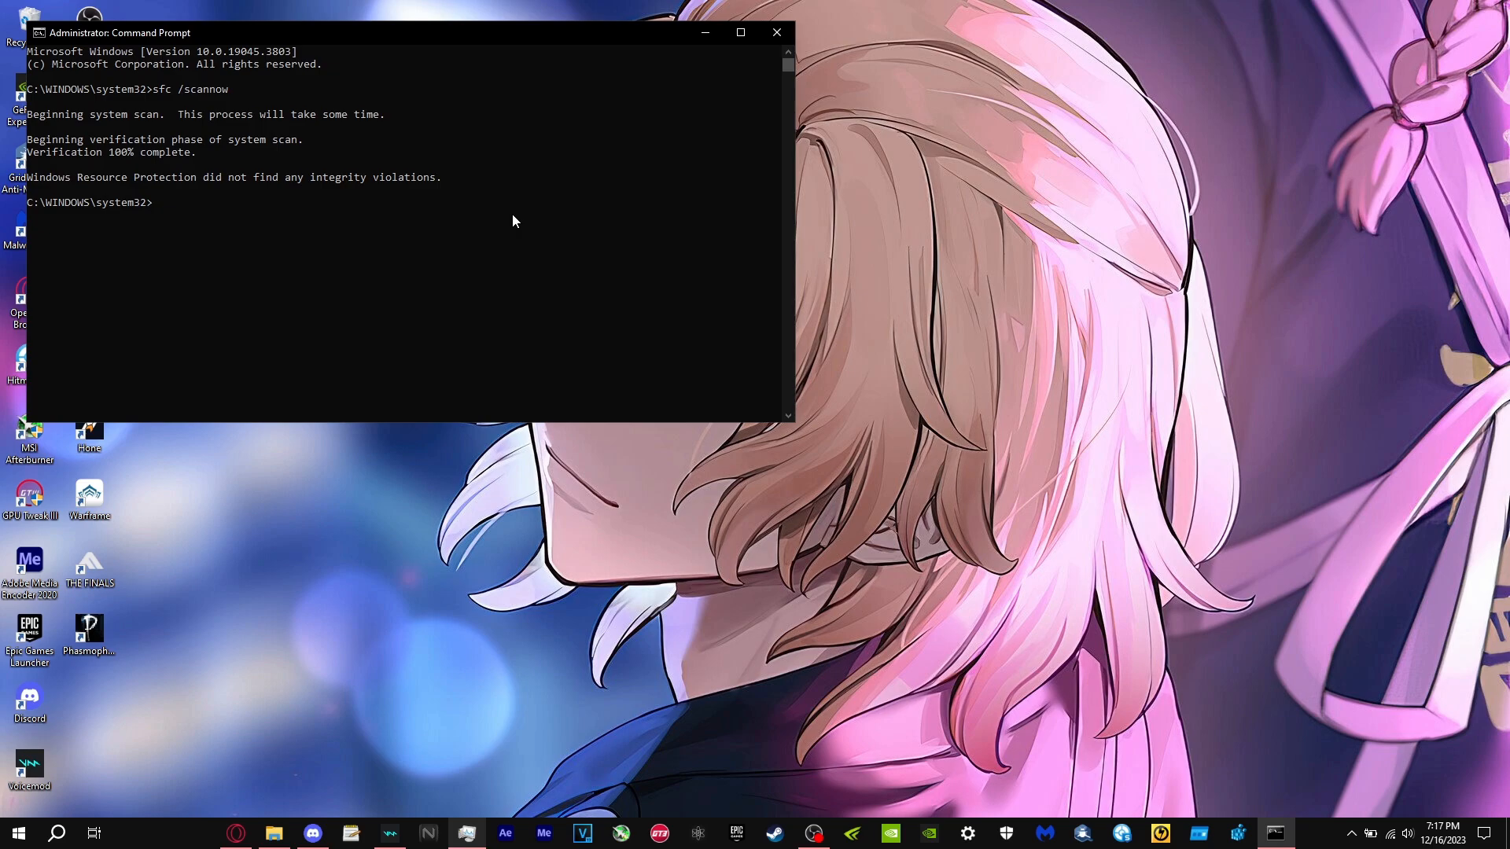
# Search for Registry Editor and bring up the registry tweaks Notepad notes
pyautogui.click(776, 32)
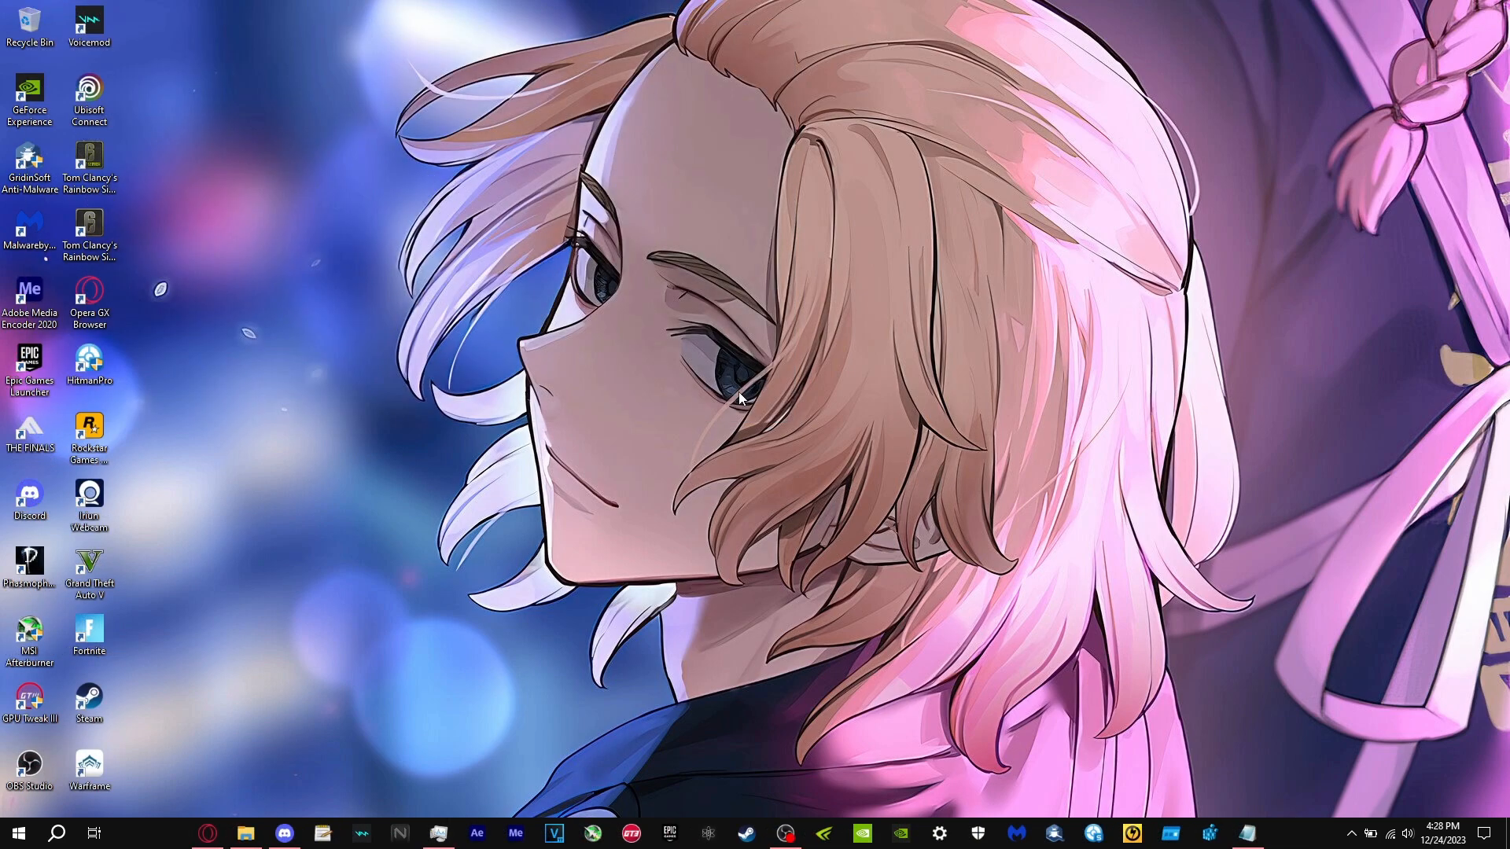
pyautogui.moveTo(1141, 729)
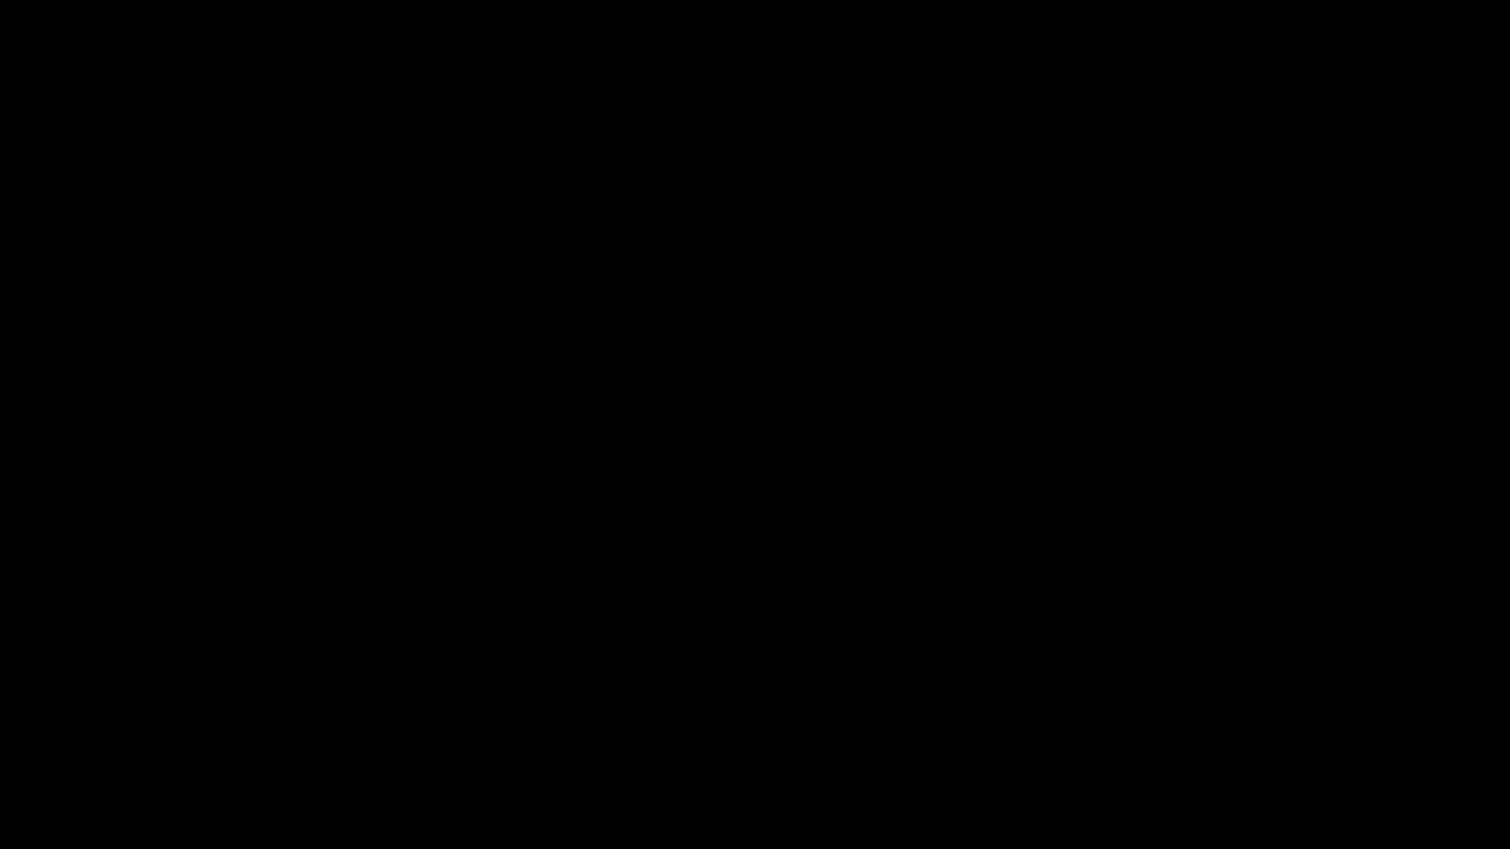
pyautogui.click(58, 832)
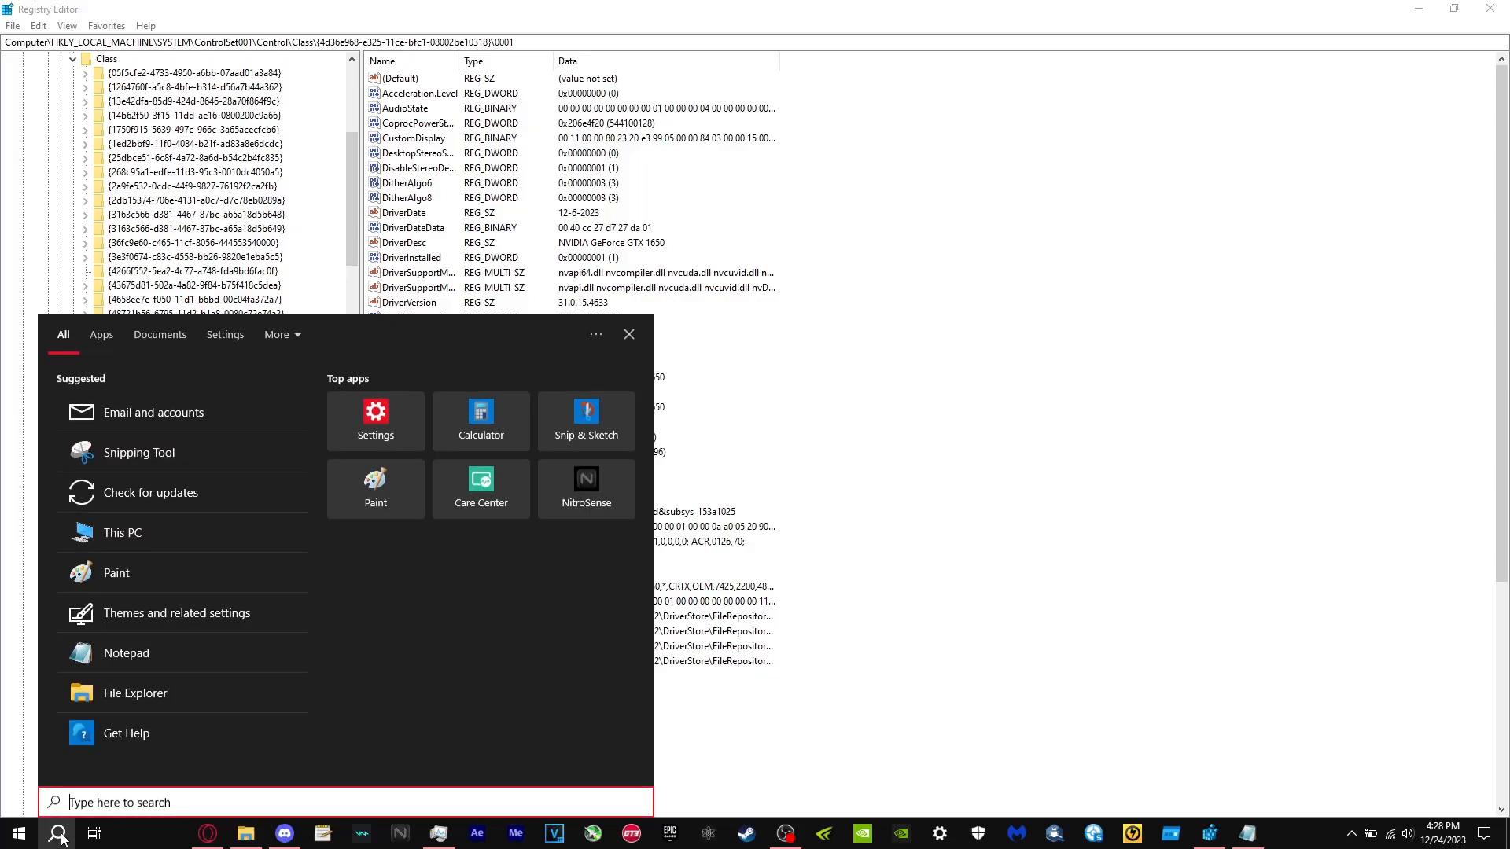
pyautogui.write('registry Editor')
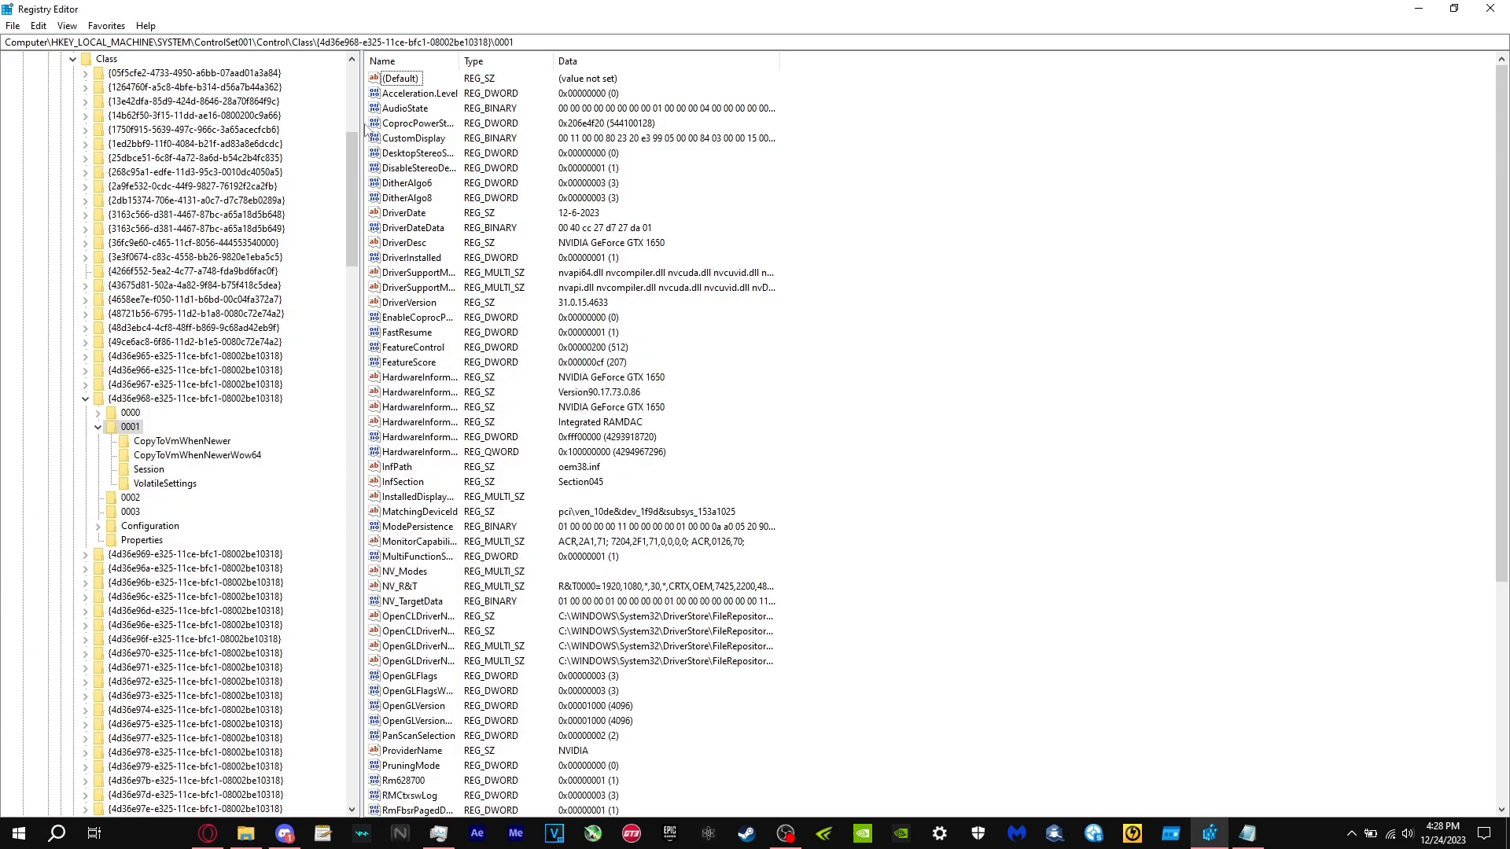
pyautogui.moveTo(730, 393)
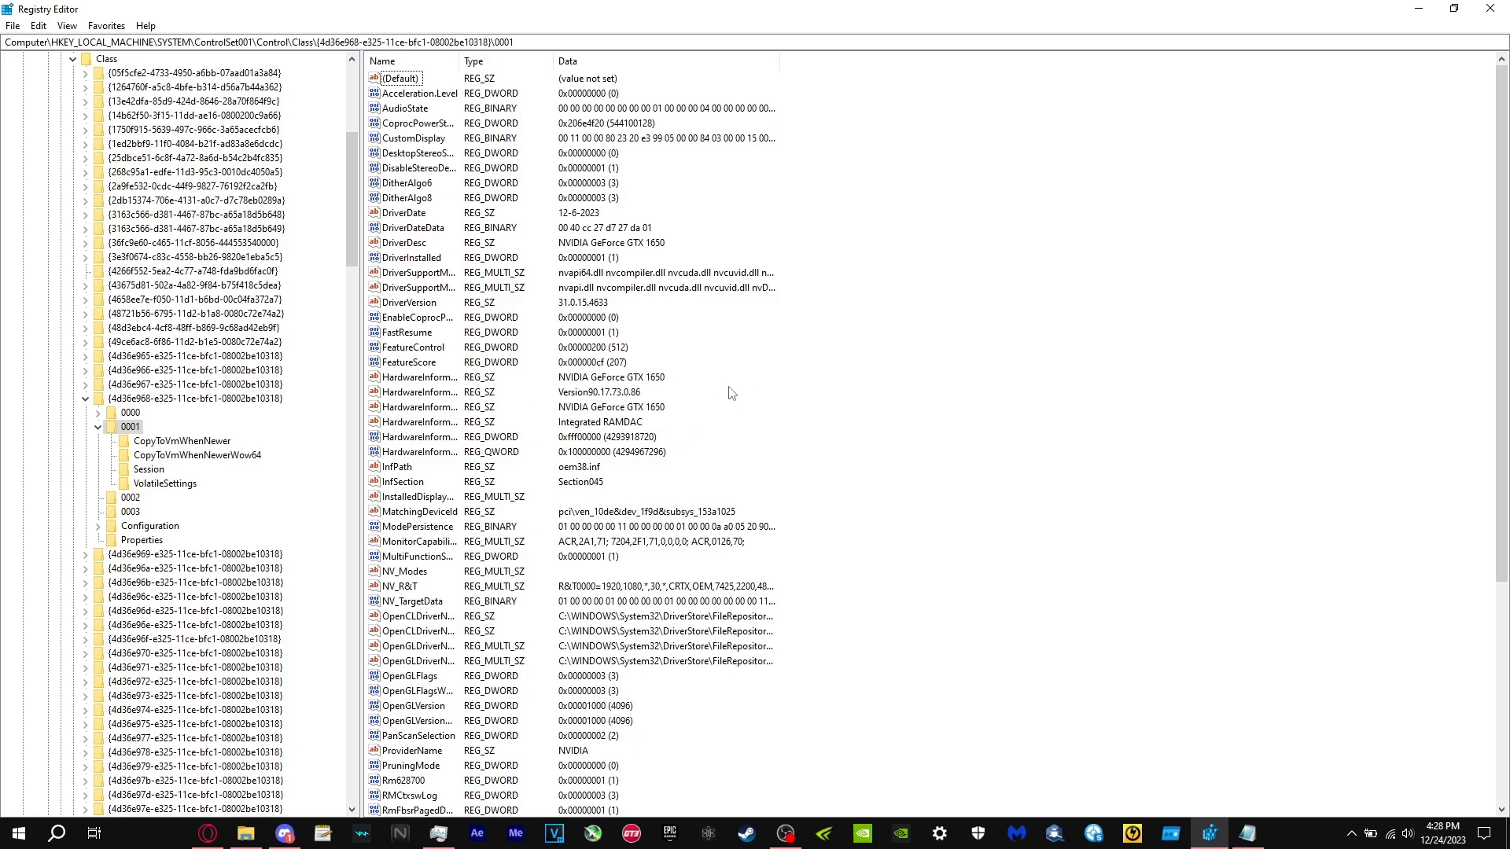
pyautogui.click(1244, 833)
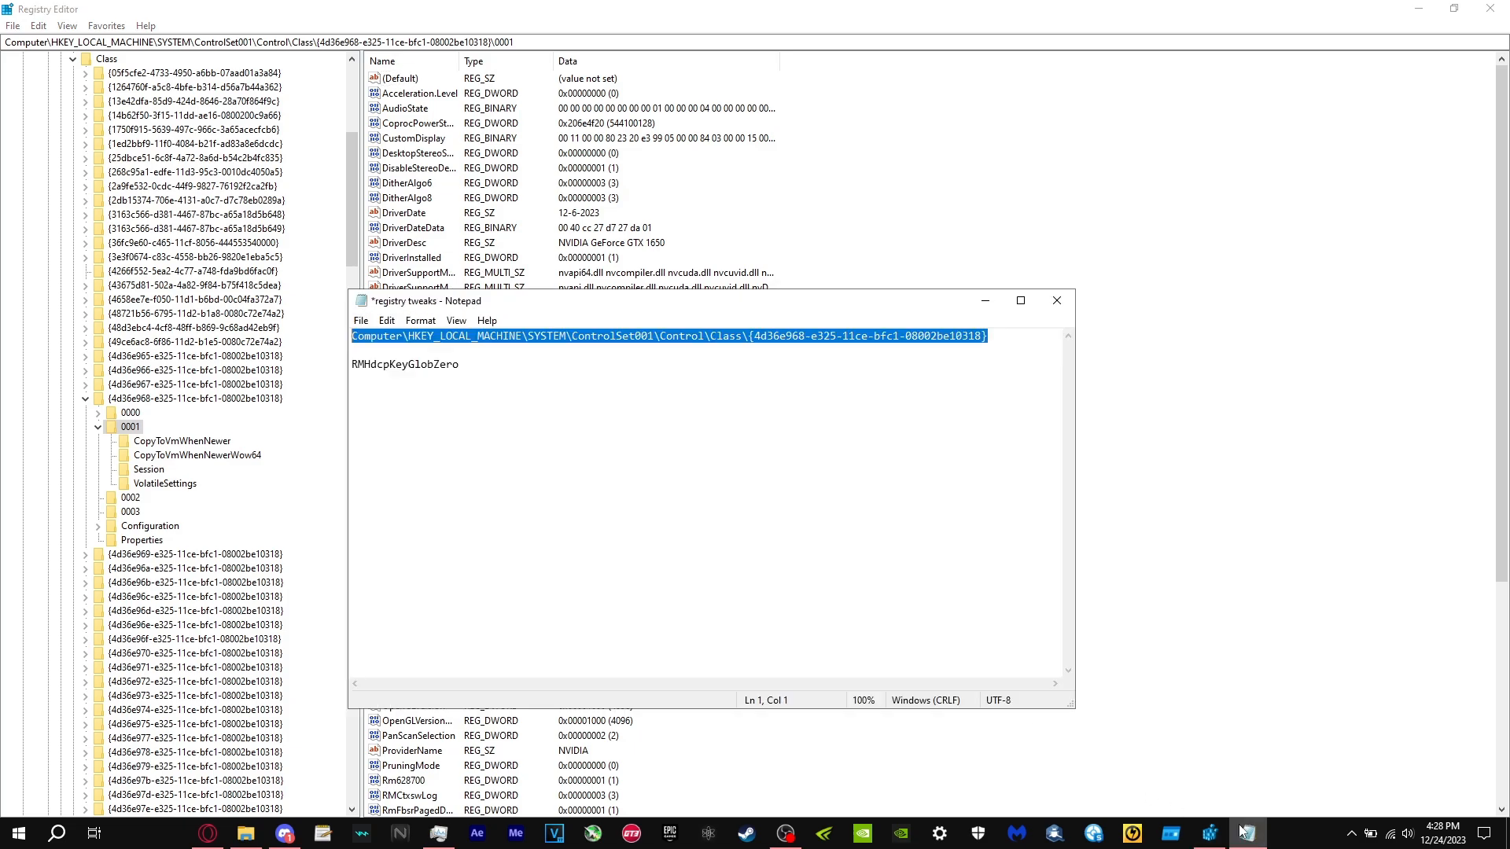
pyautogui.moveTo(344, 317)
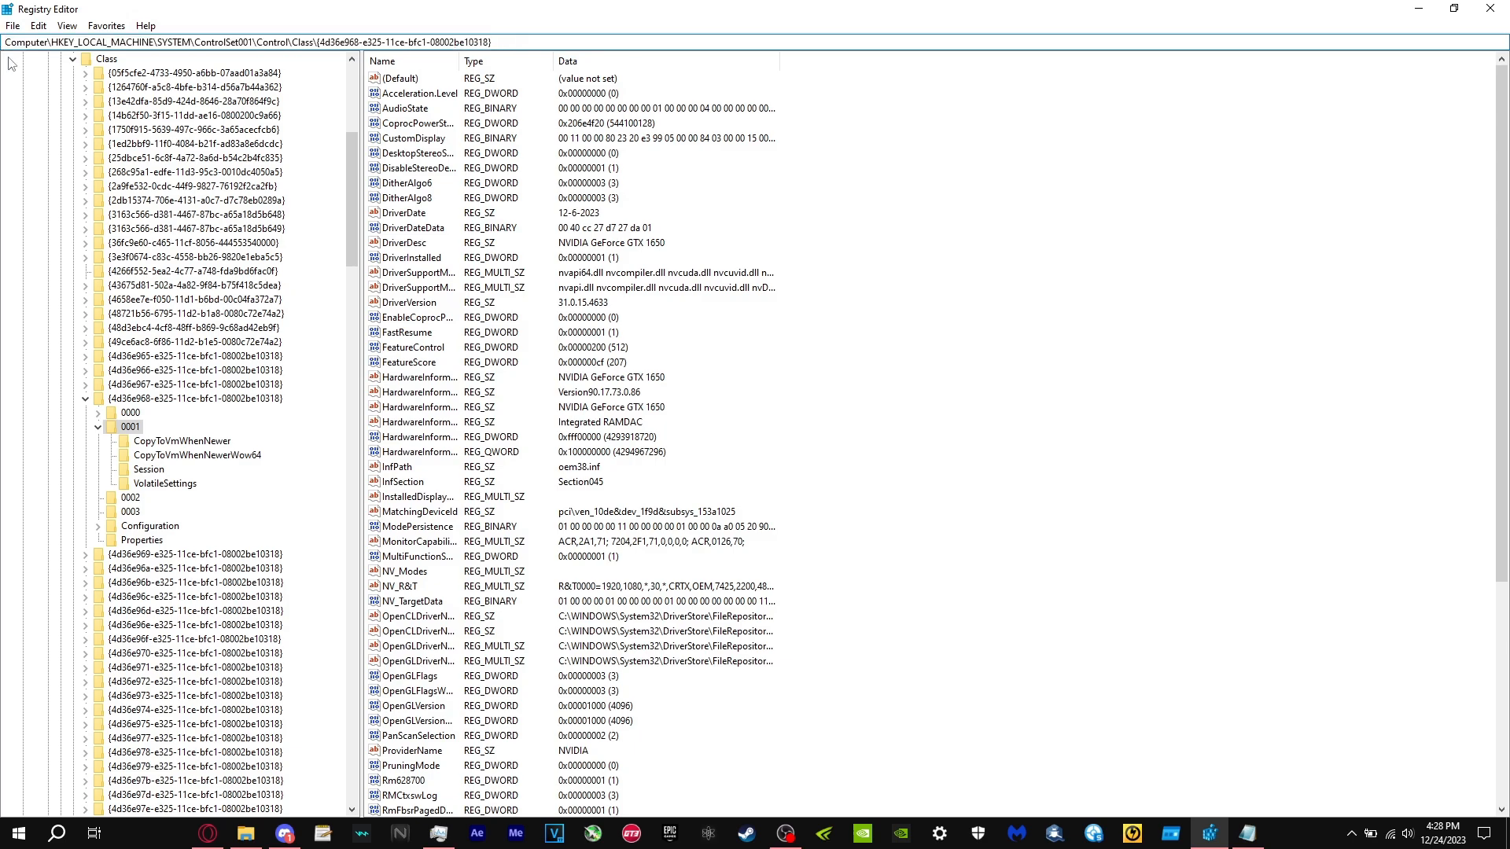
# Open the display adapters Class key and select subkey 0001 with the GTX 1650 driver values
pyautogui.click(194, 398)
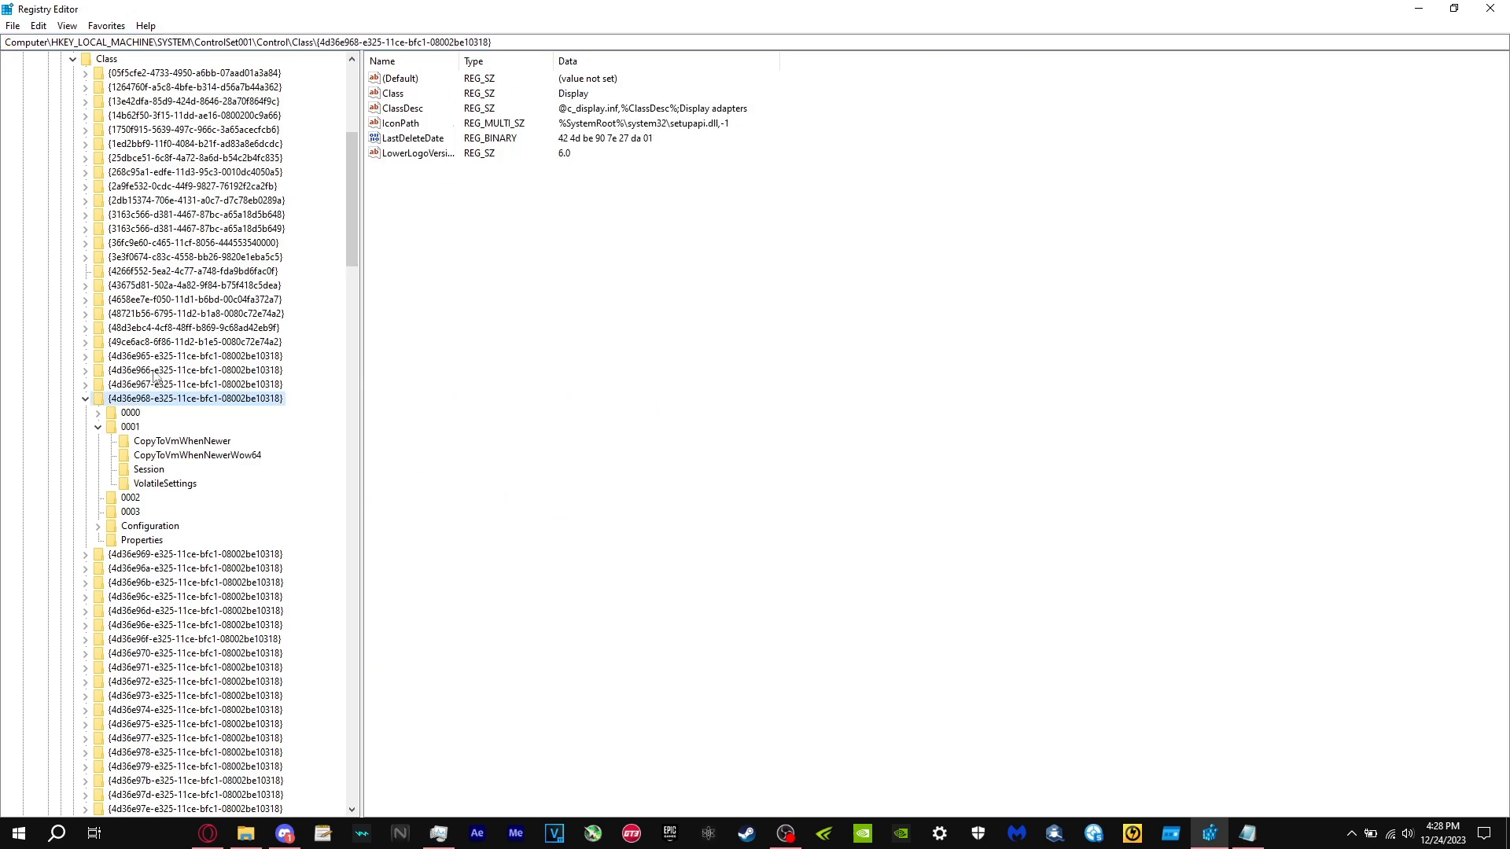
pyautogui.click(96, 426)
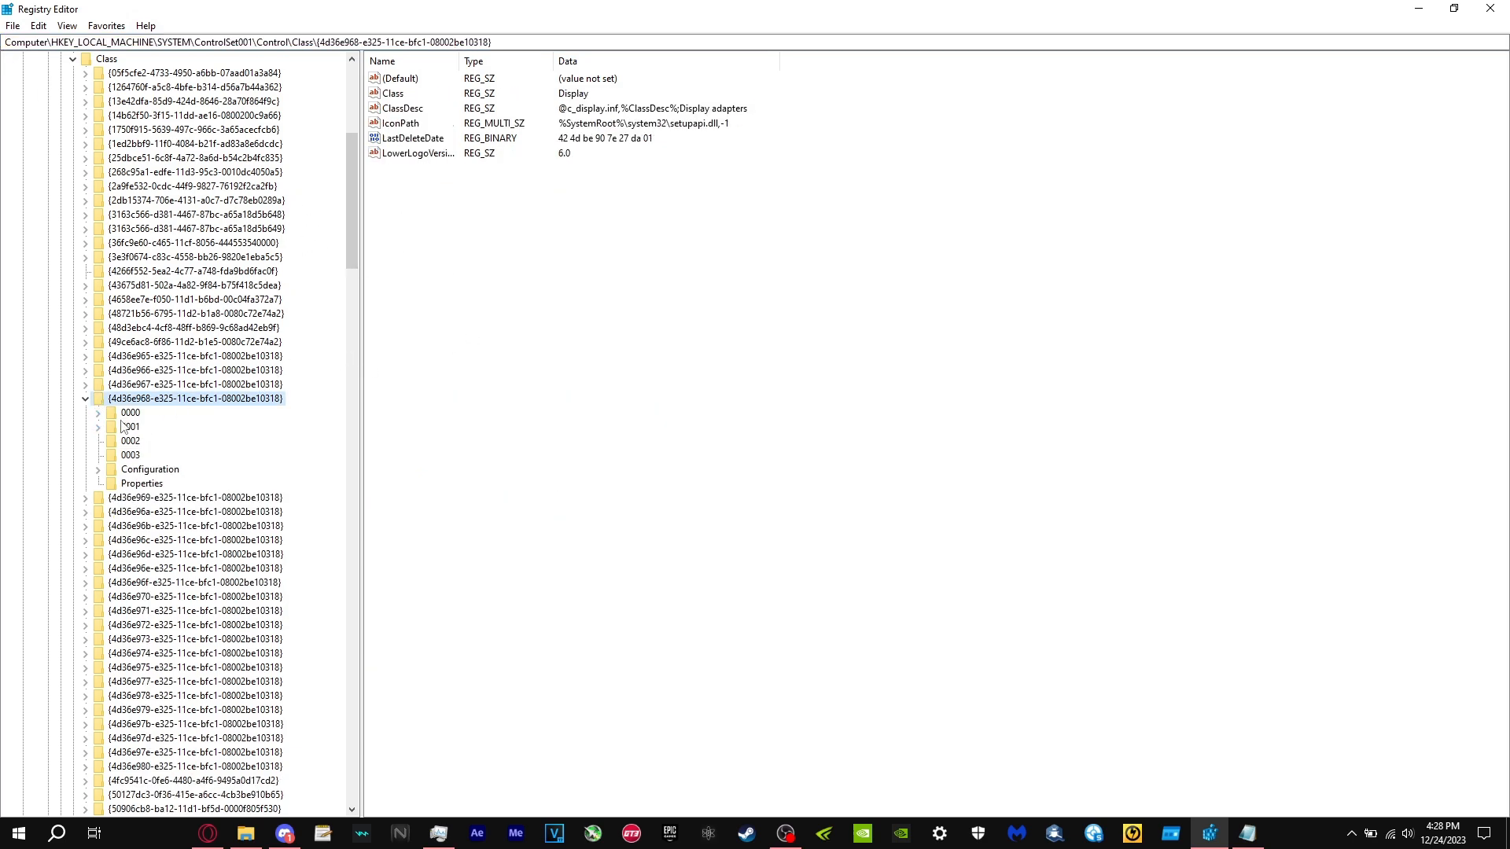
pyautogui.click(130, 426)
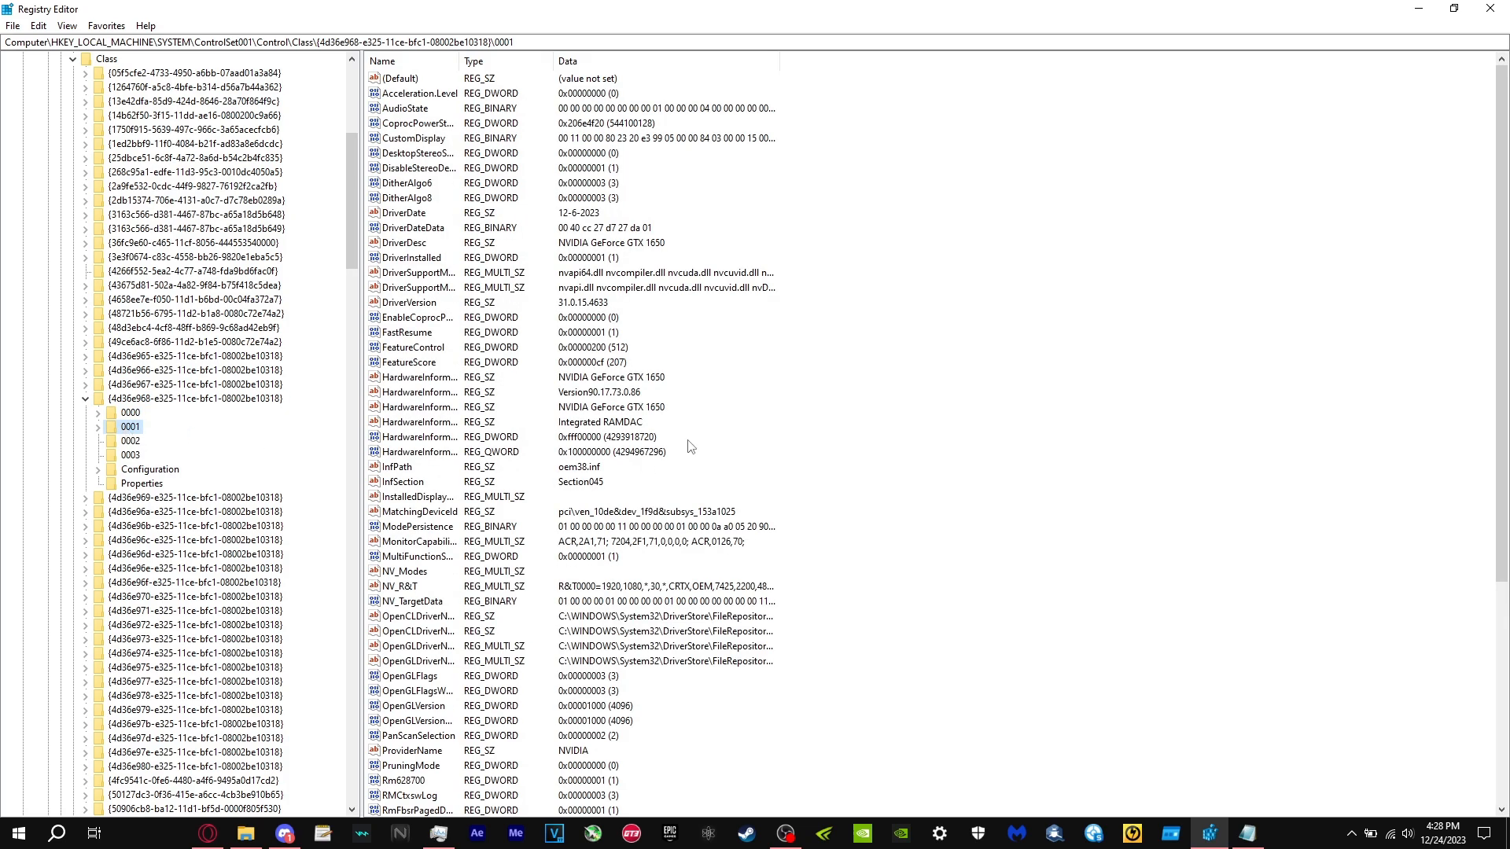
pyautogui.click(400, 78)
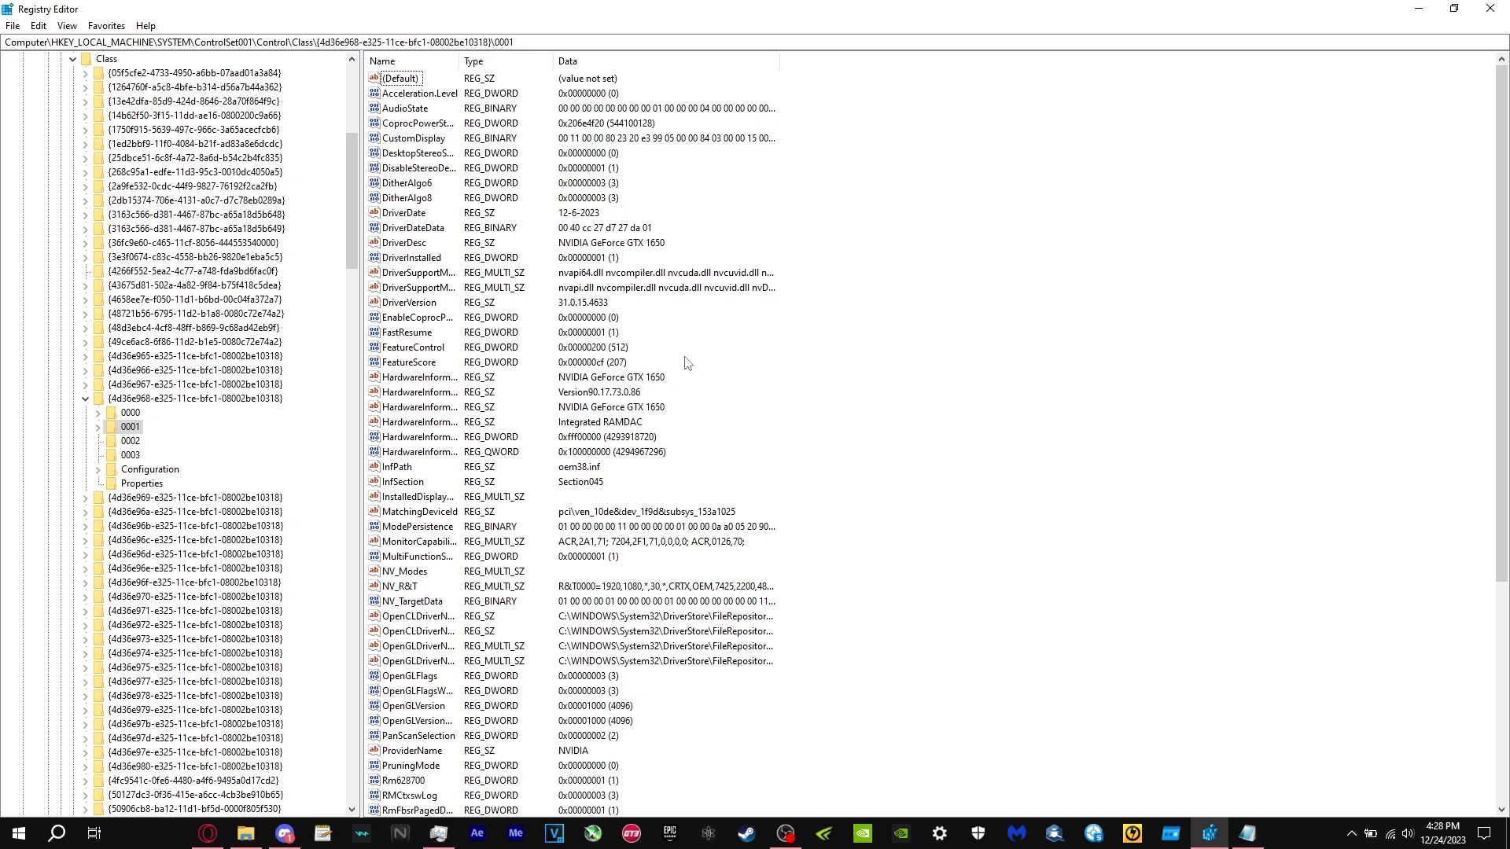
pyautogui.moveTo(146, 424)
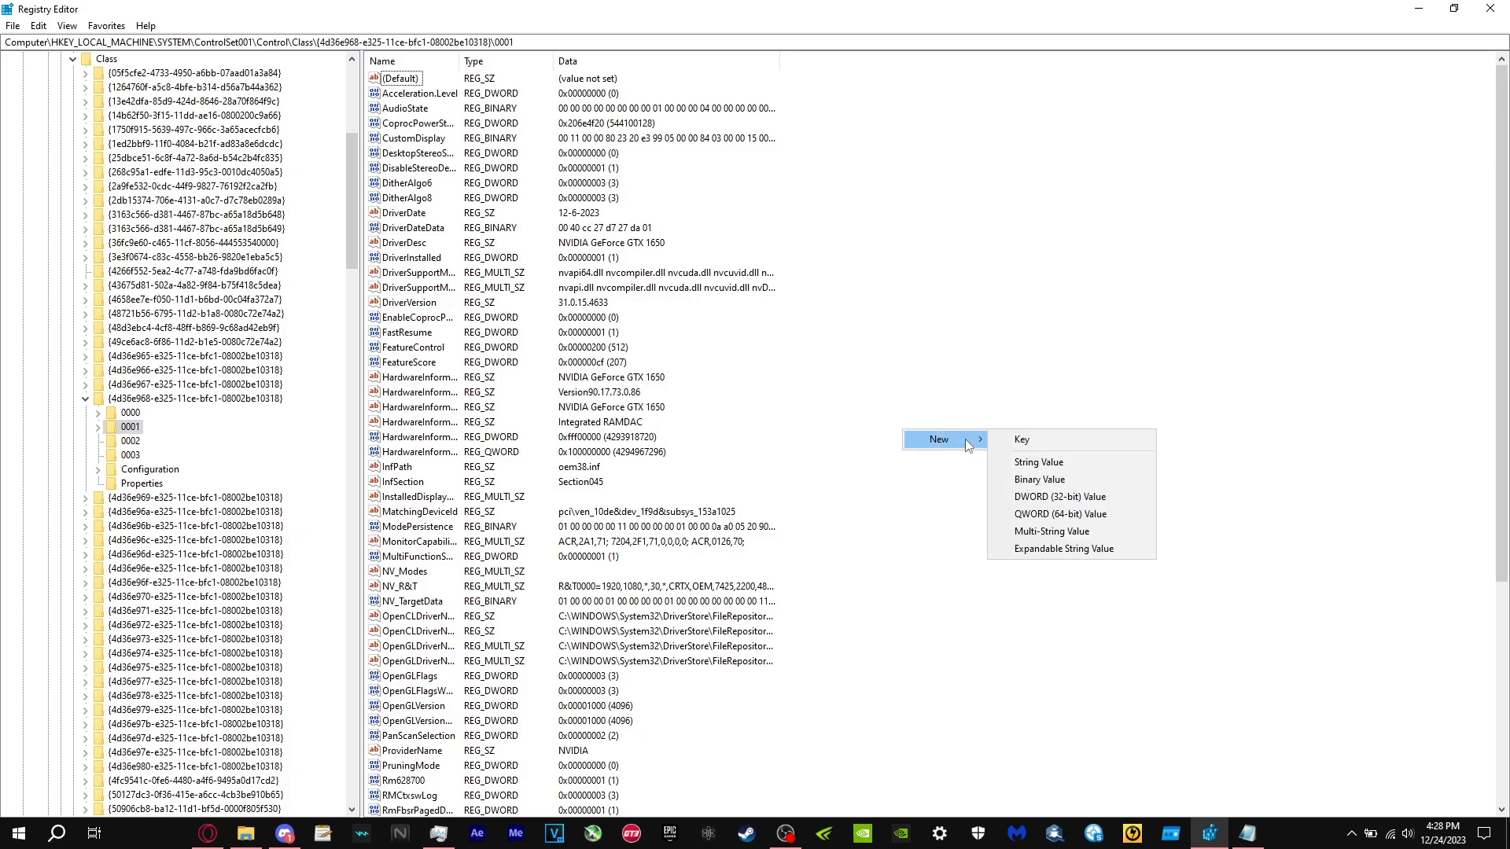
pyautogui.moveTo(877, 650)
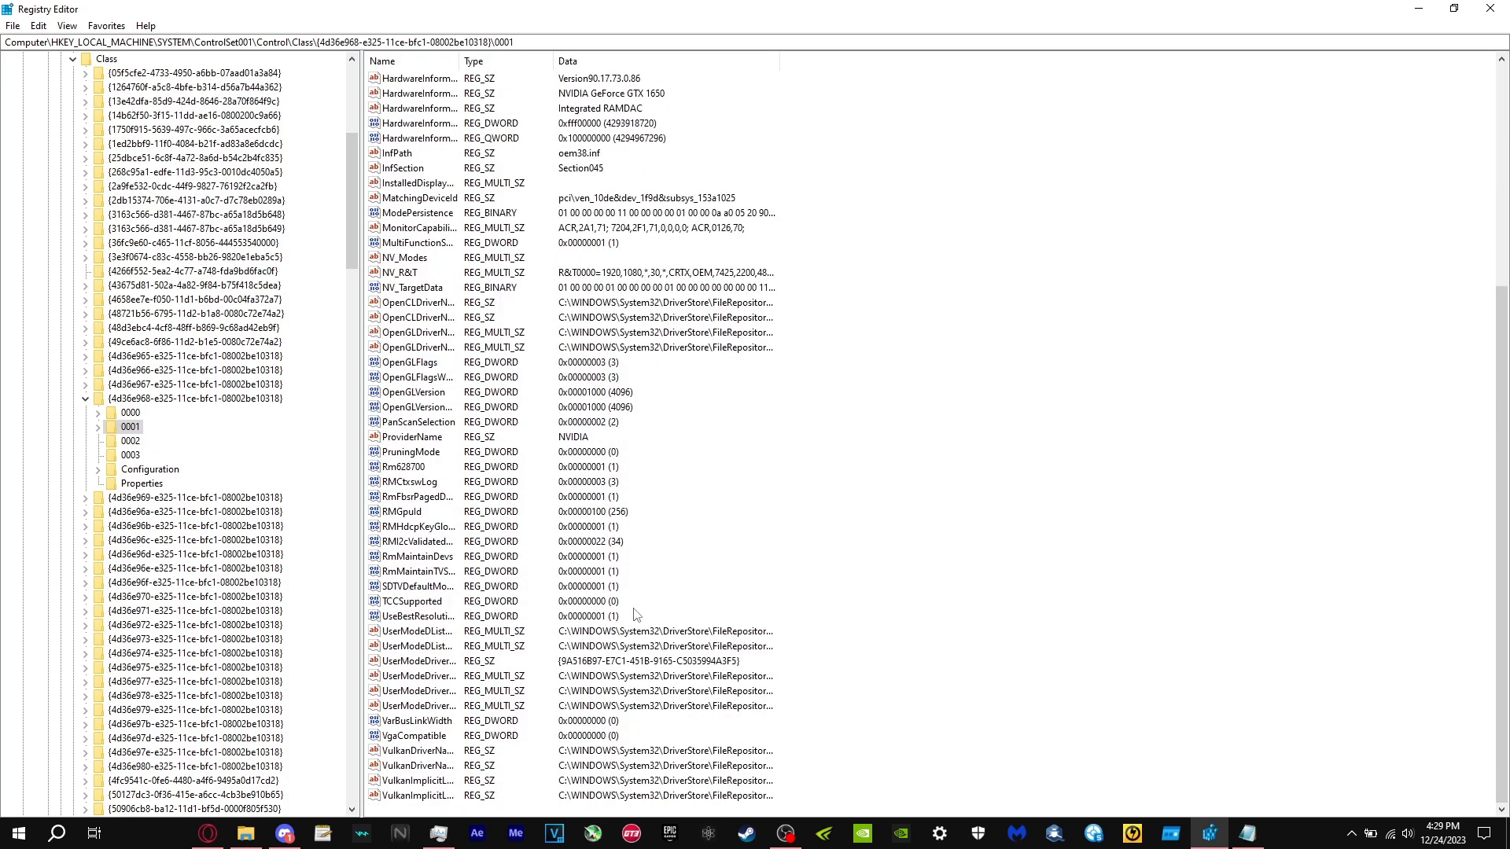
# Open the RMHdcpKeyGlobZero DWORD value for editing, then close the editor unchanged
pyautogui.doubleClick(417, 526)
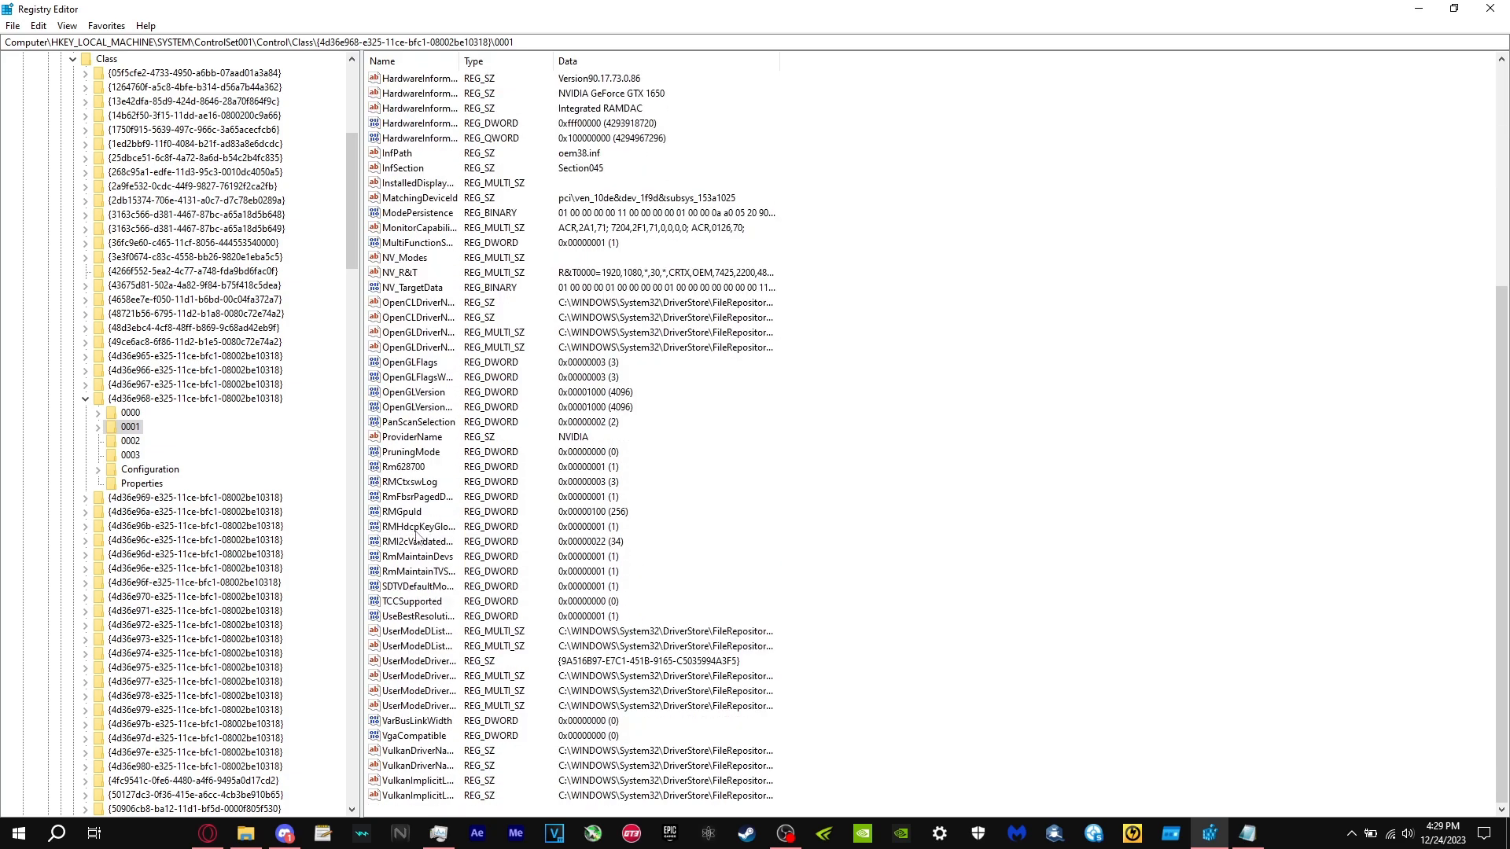
pyautogui.doubleClick(416, 526)
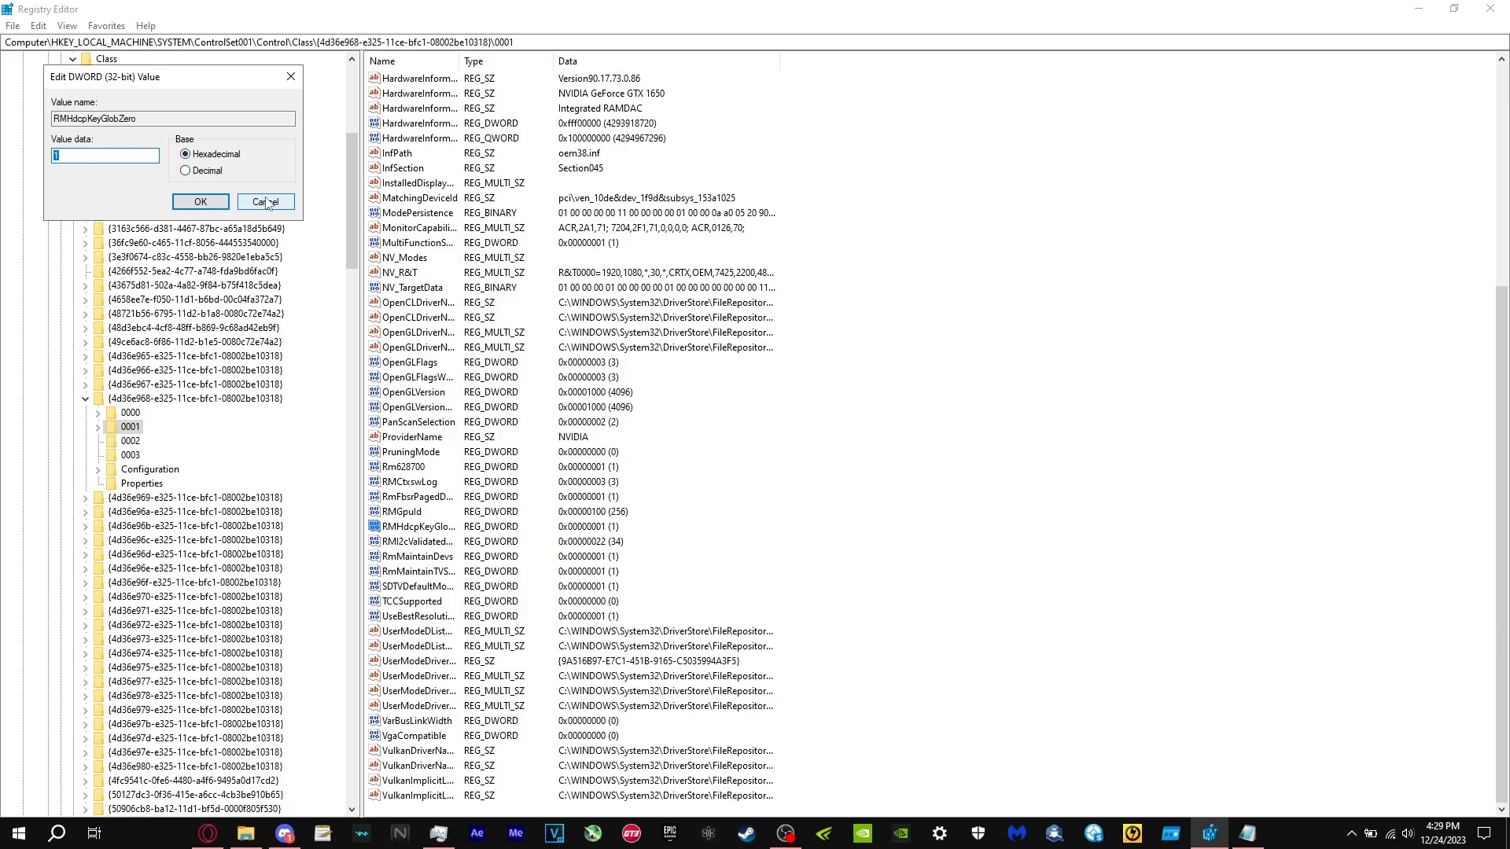
pyautogui.click(264, 202)
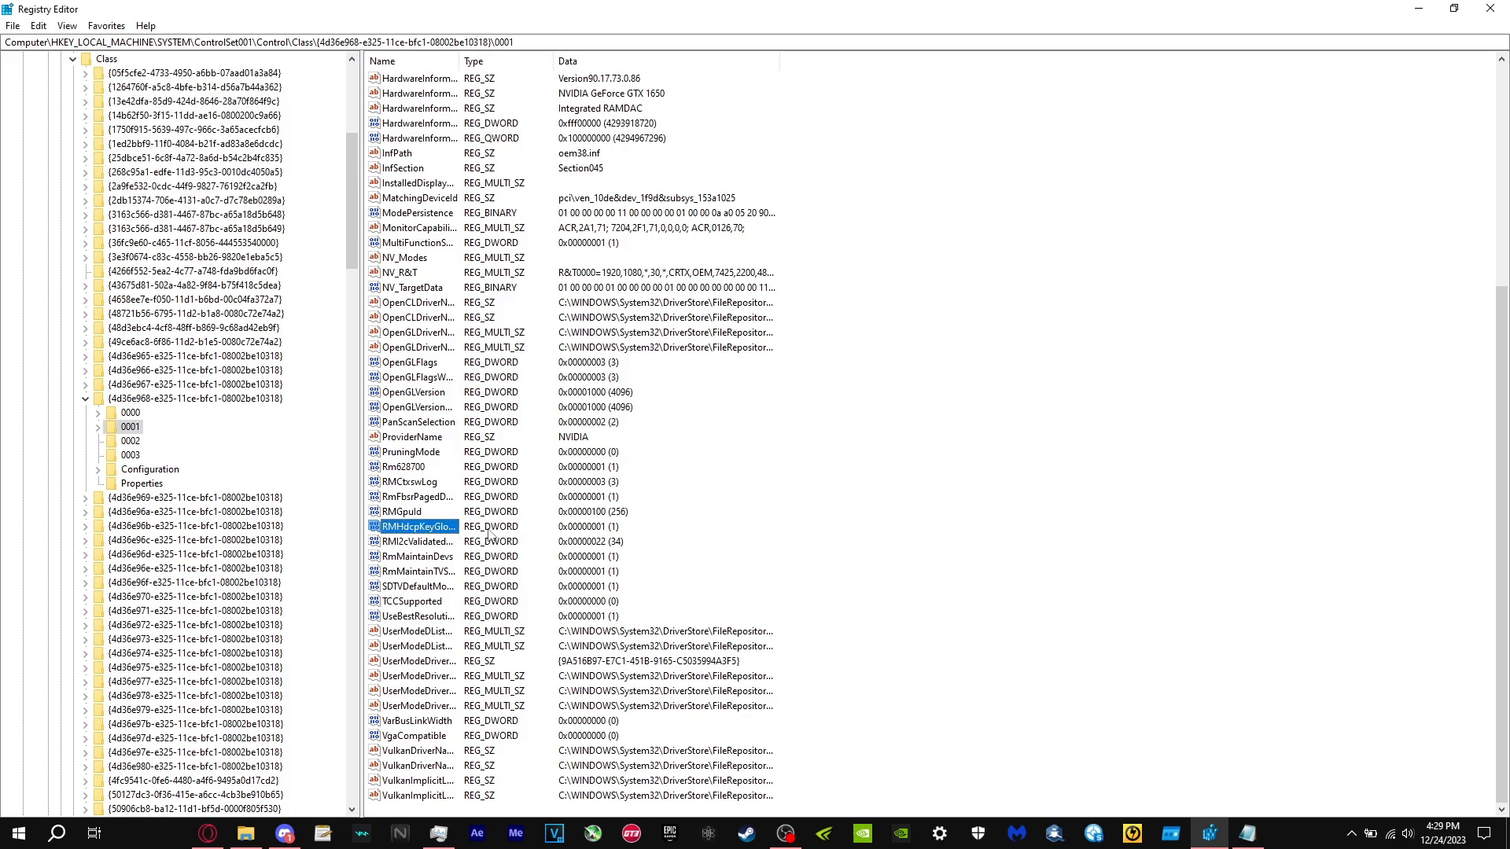
pyautogui.moveTo(785, 541)
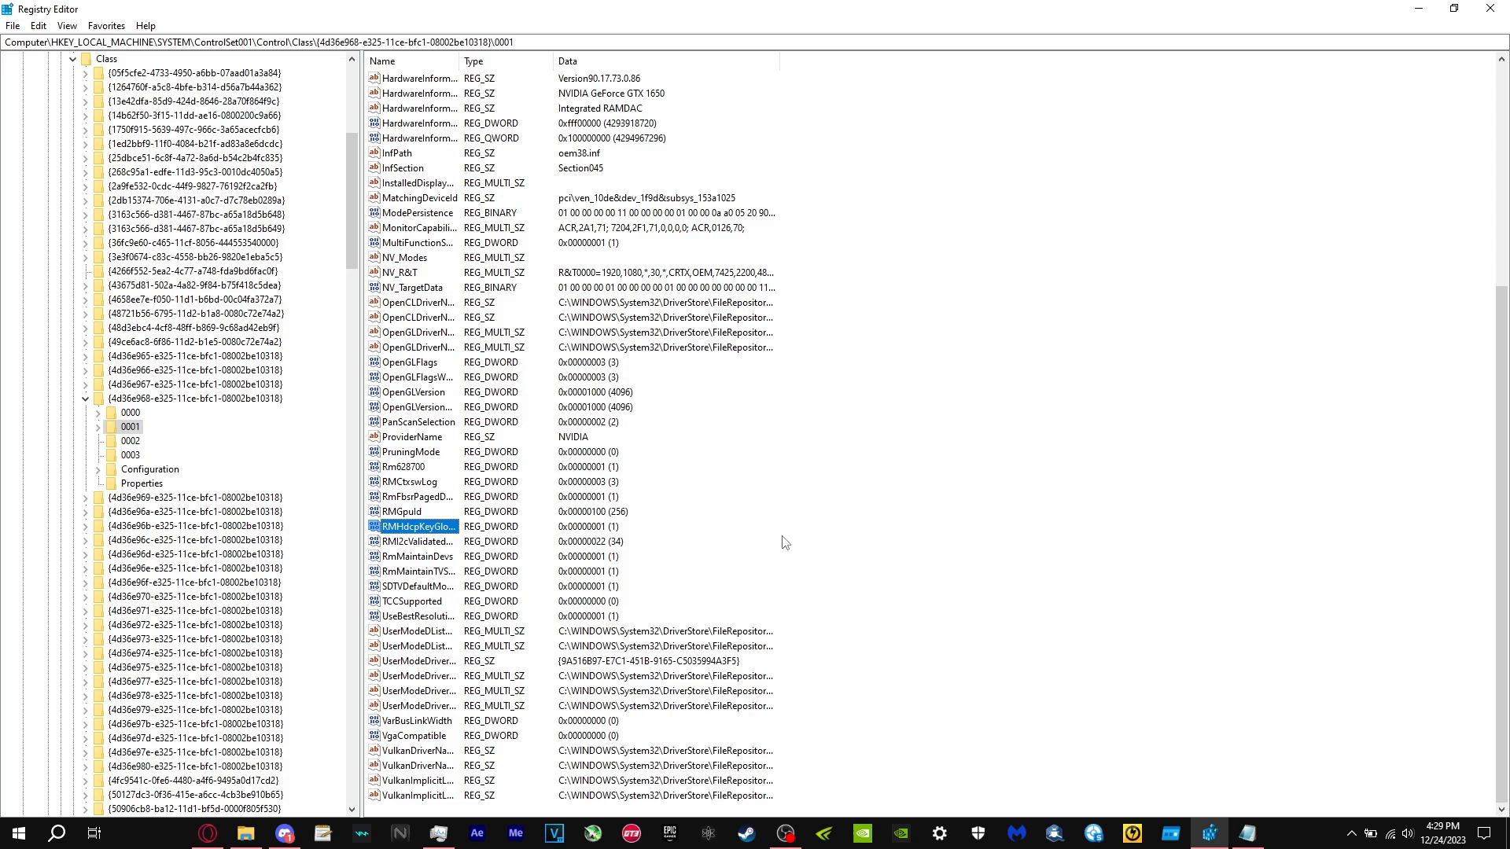
pyautogui.moveTo(786, 531)
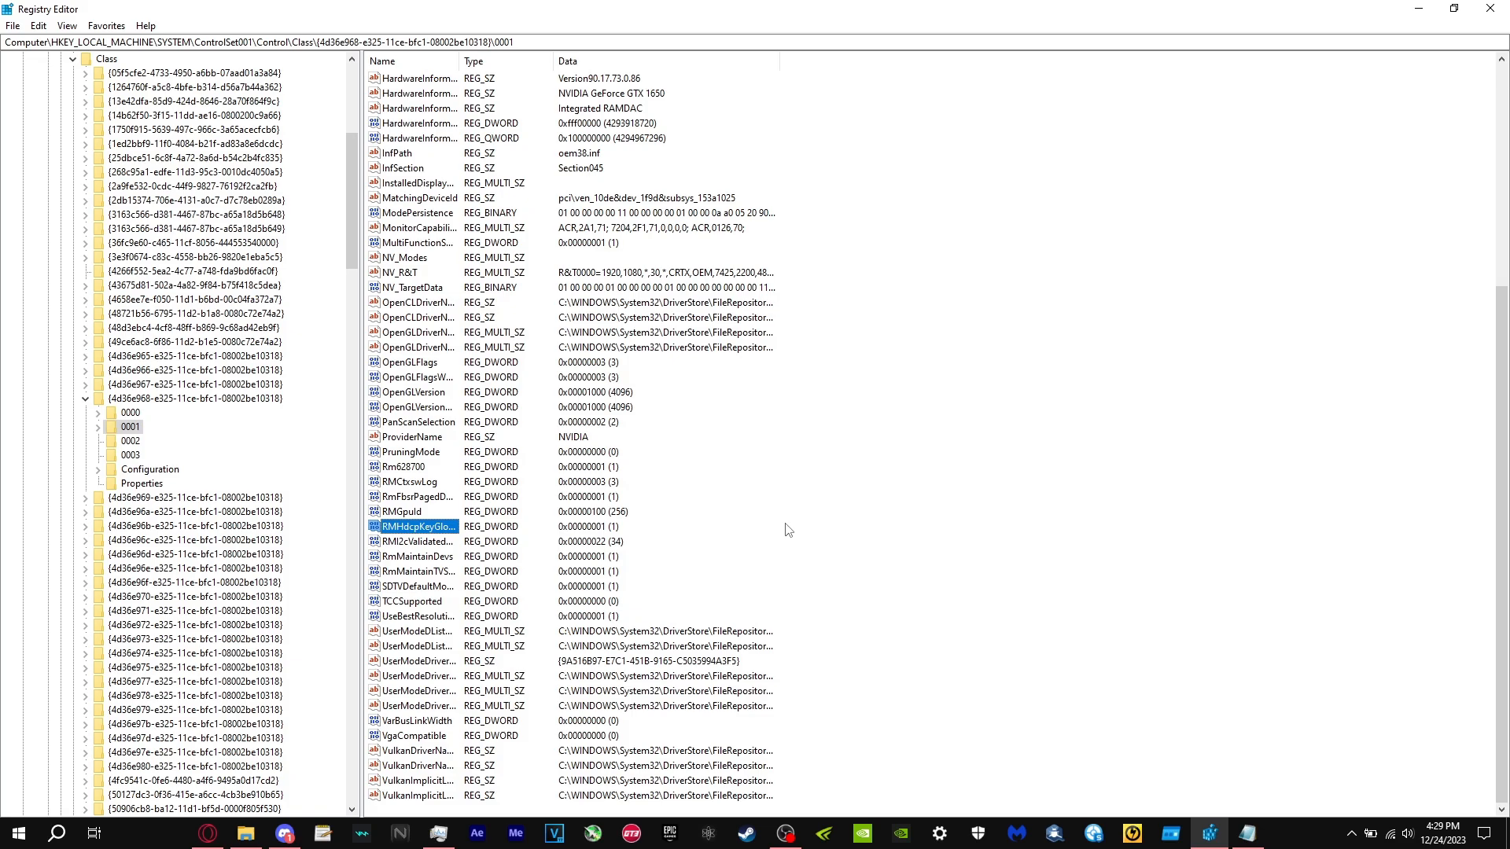
pyautogui.moveTo(781, 527)
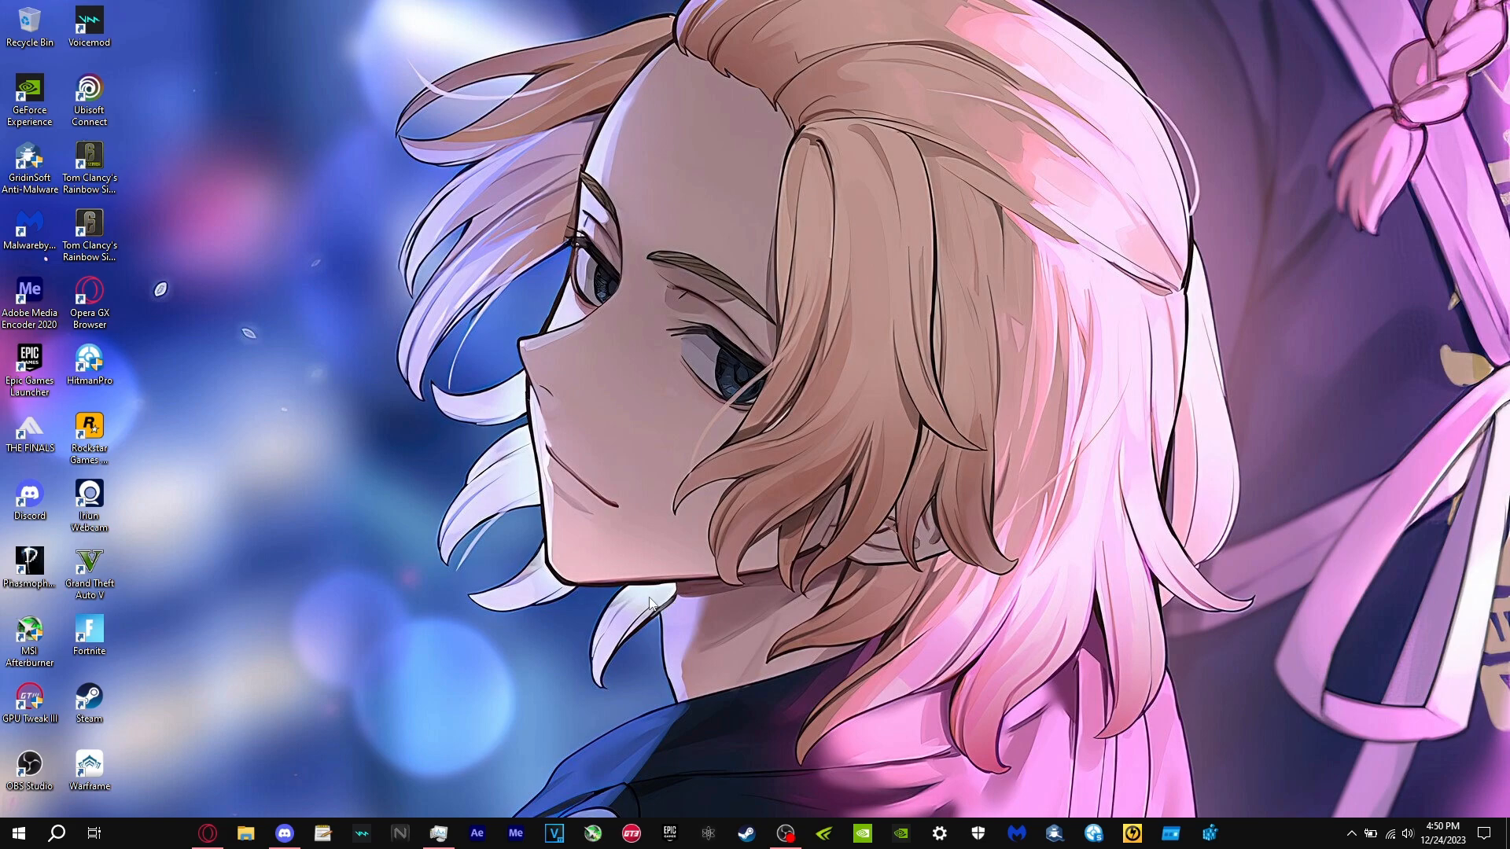
pyautogui.moveTo(683, 594)
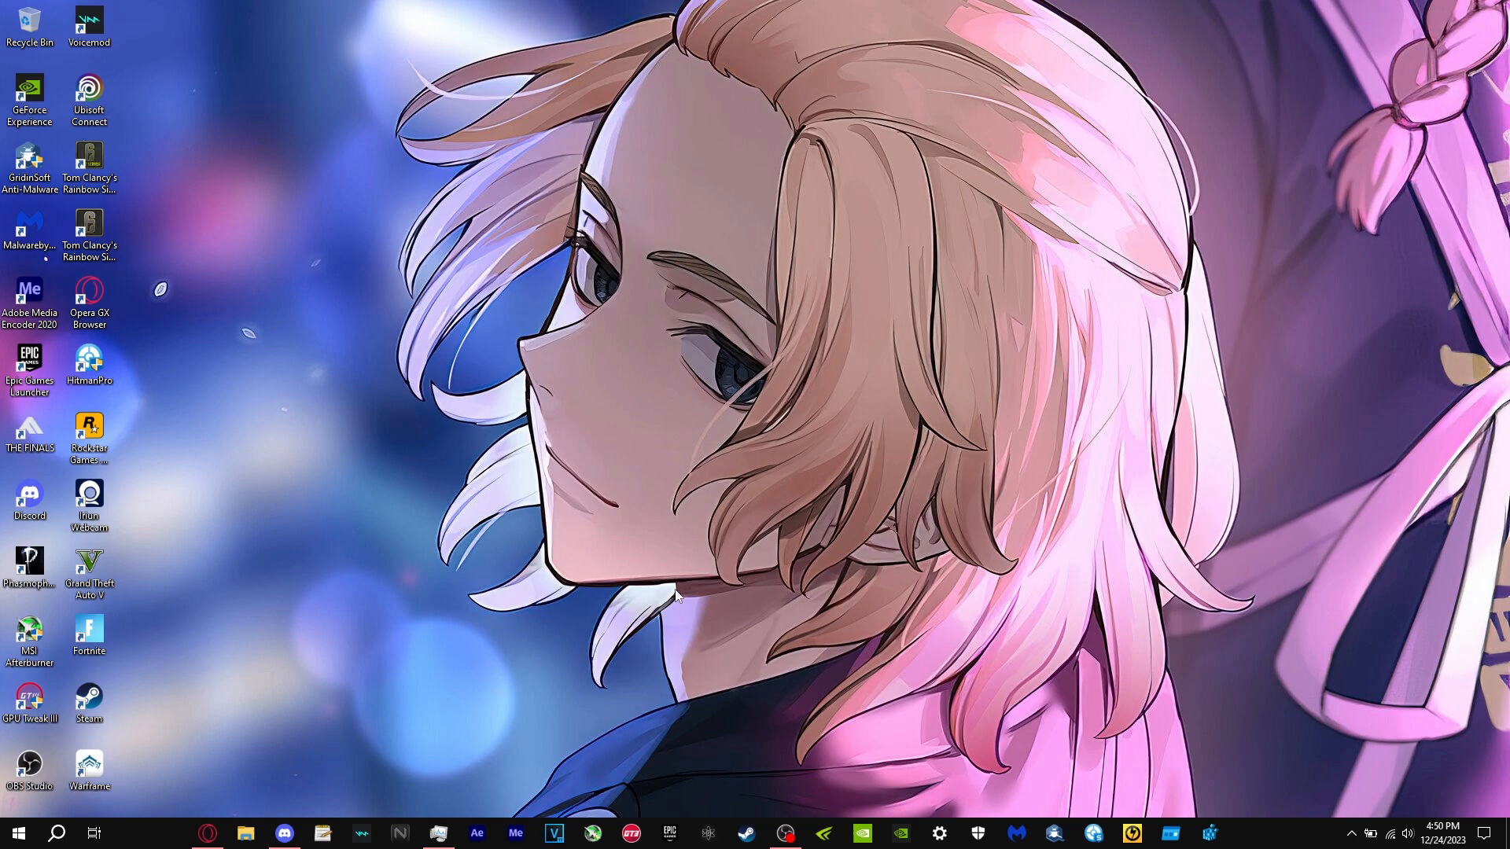
pyautogui.moveTo(706, 580)
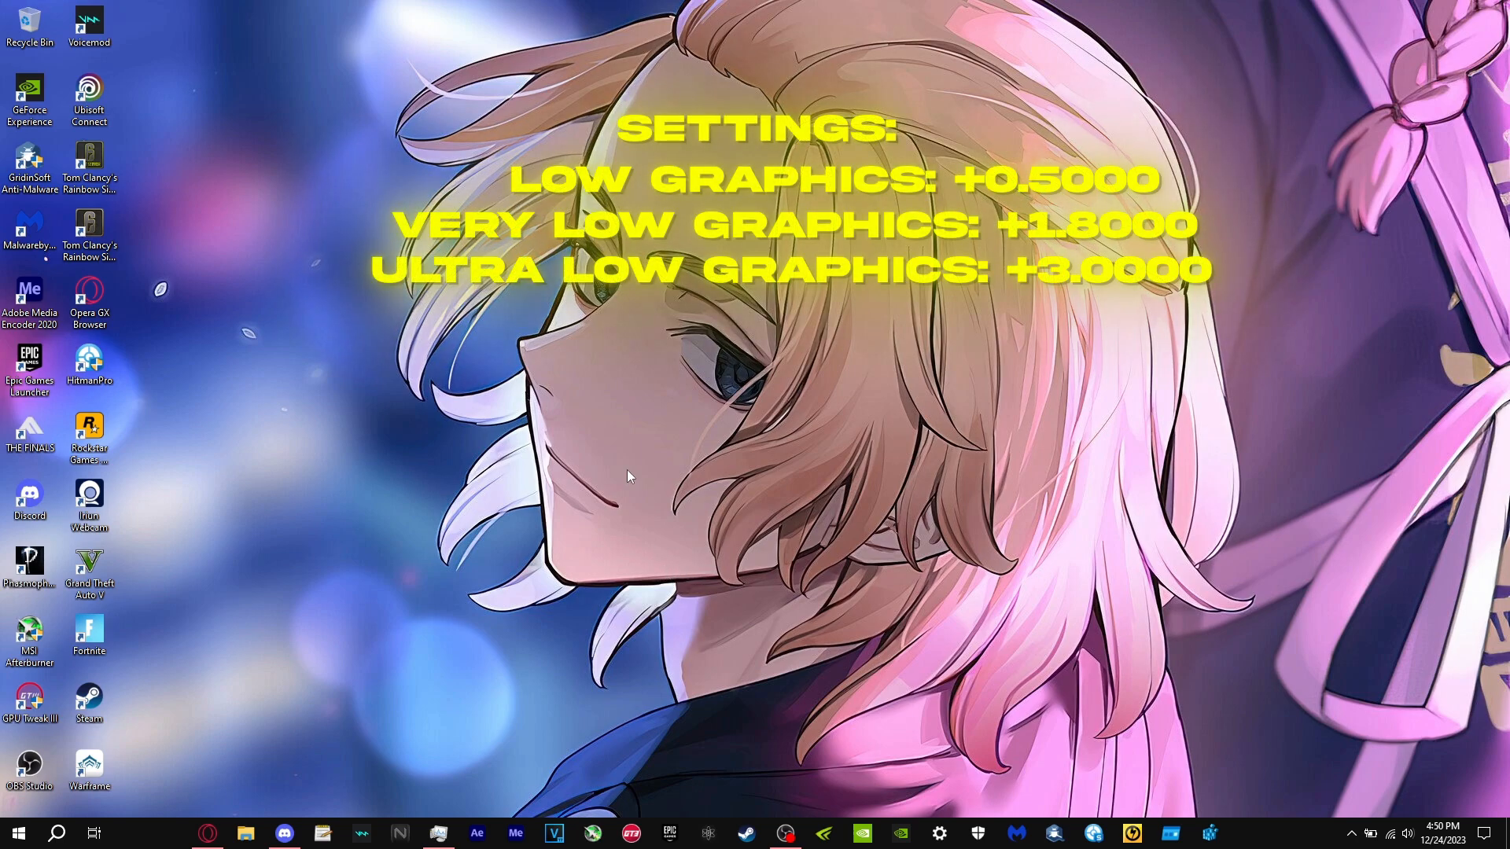
pyautogui.moveTo(554, 366)
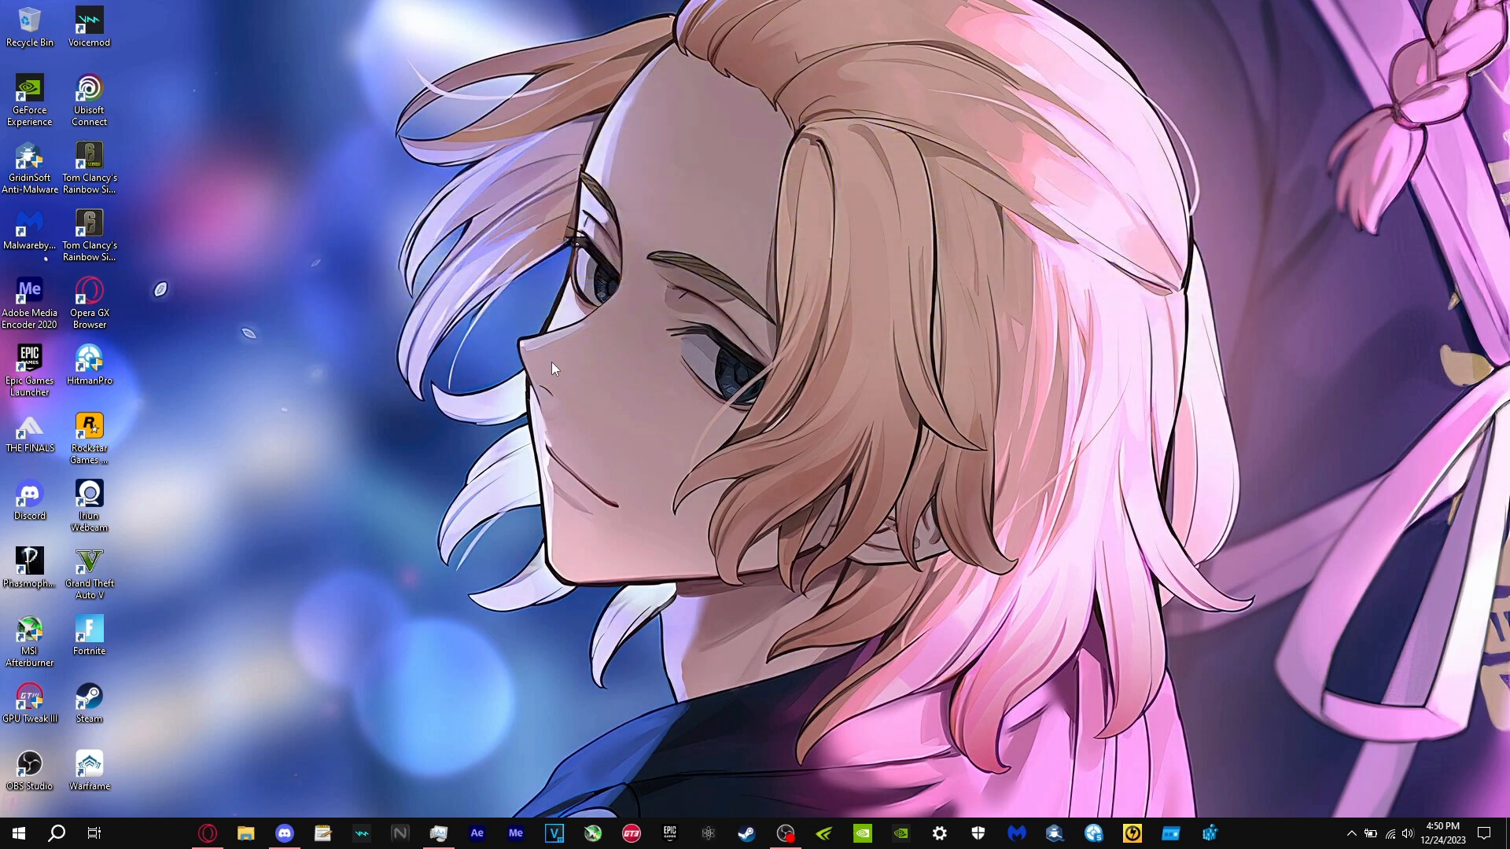
pyautogui.moveTo(638, 420)
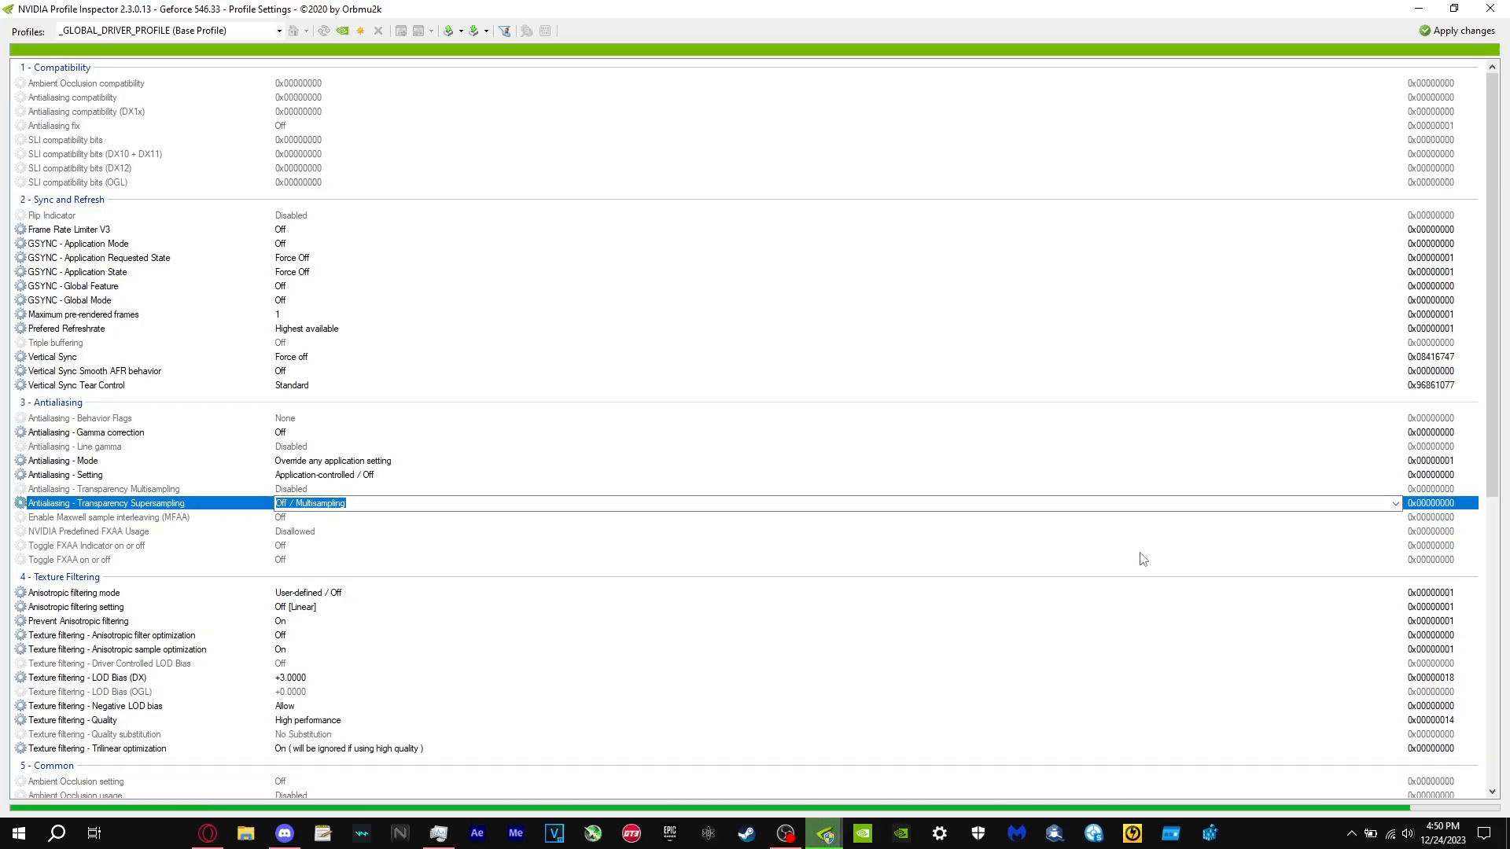
# Set transparency supersampling to AA_MODE_REPLAY_MODE_ALL and OpenGL LOD bias to +3.0000
pyautogui.click(1395, 502)
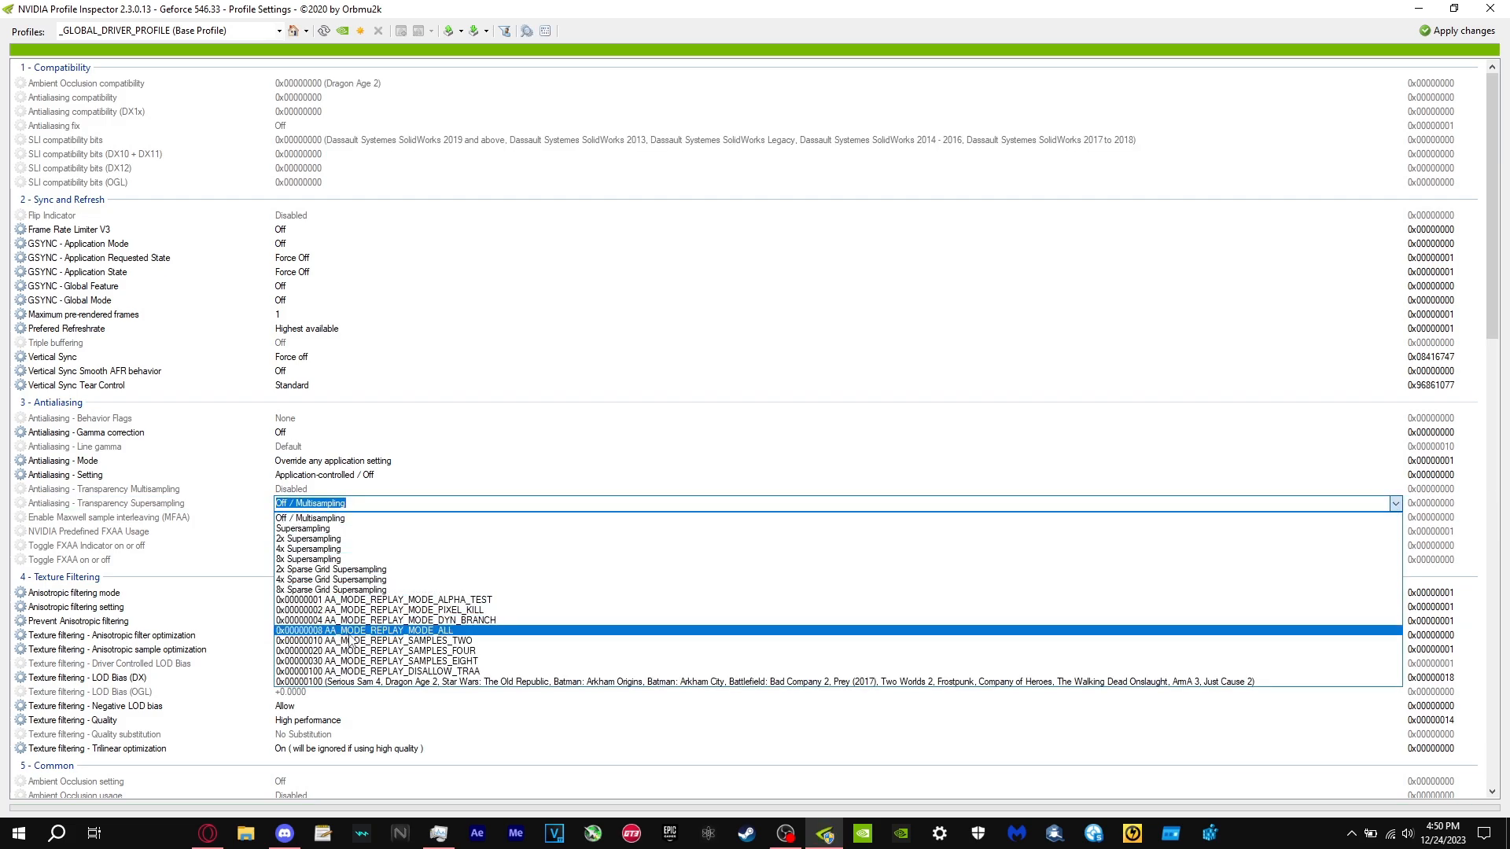
pyautogui.click(330, 631)
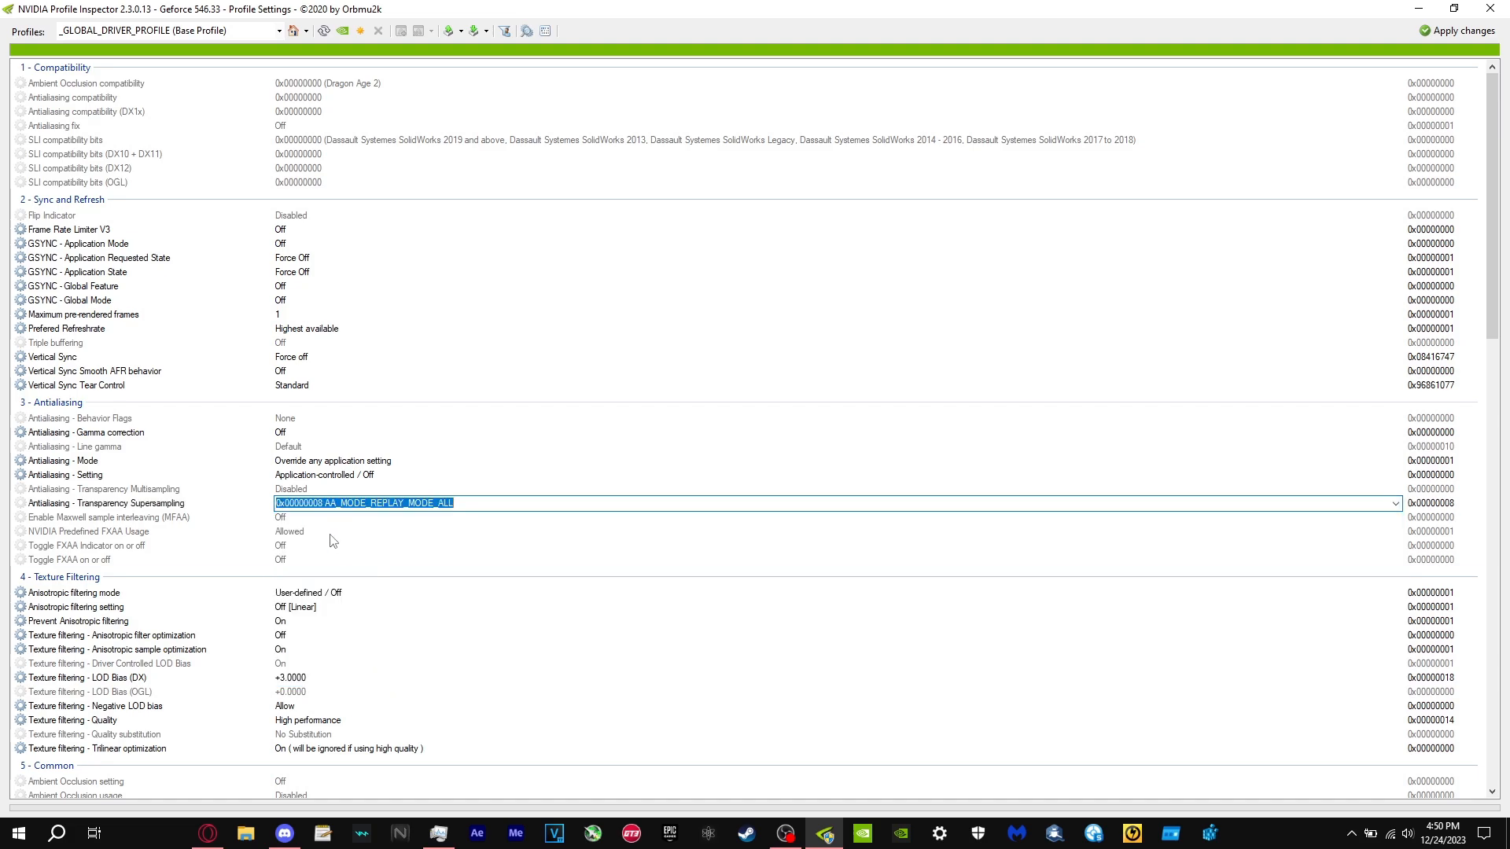
pyautogui.scroll(-3)
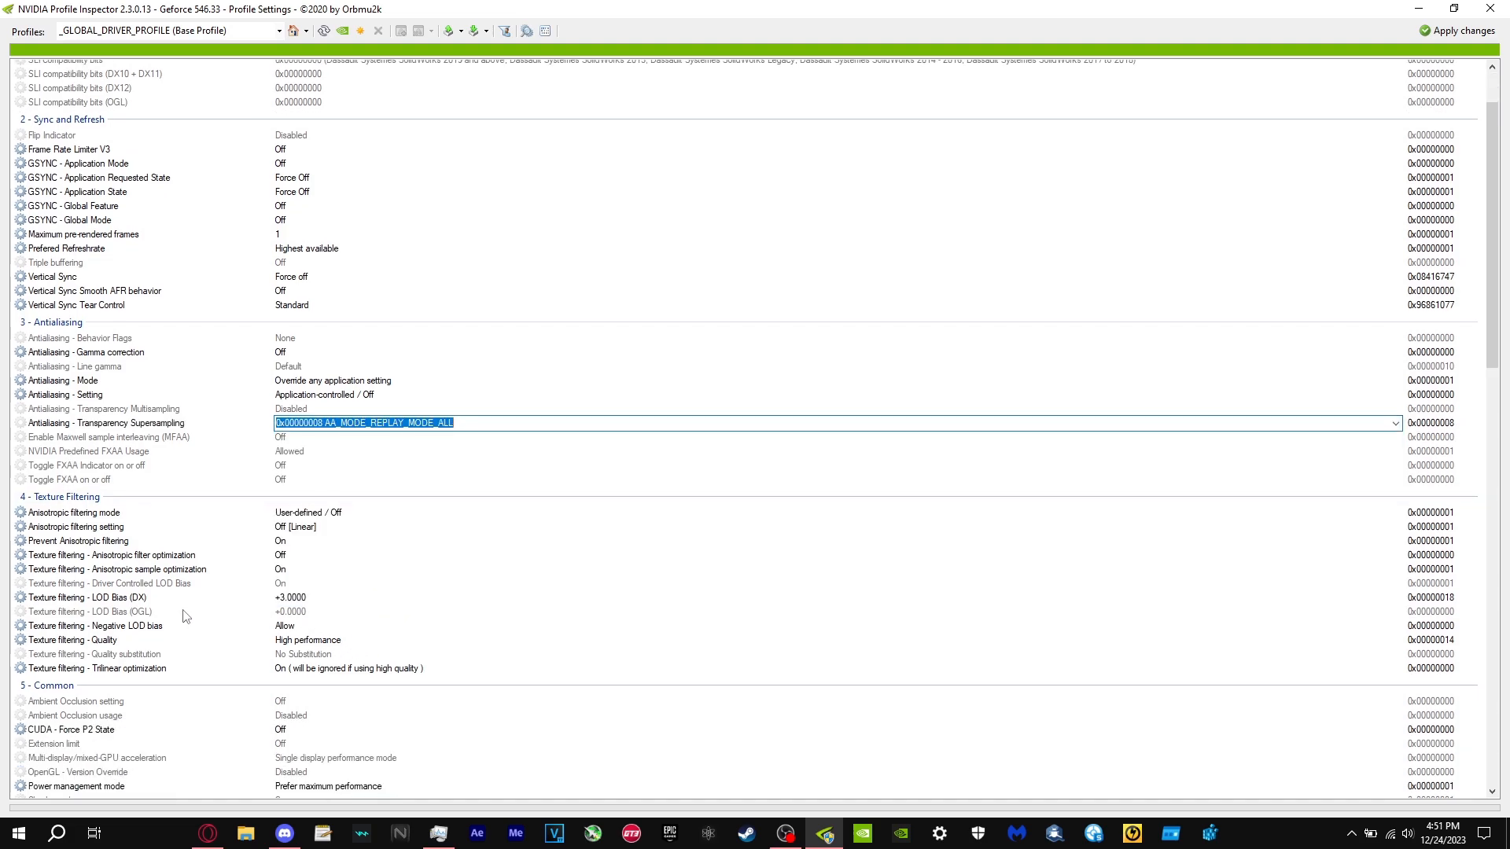
pyautogui.click(91, 612)
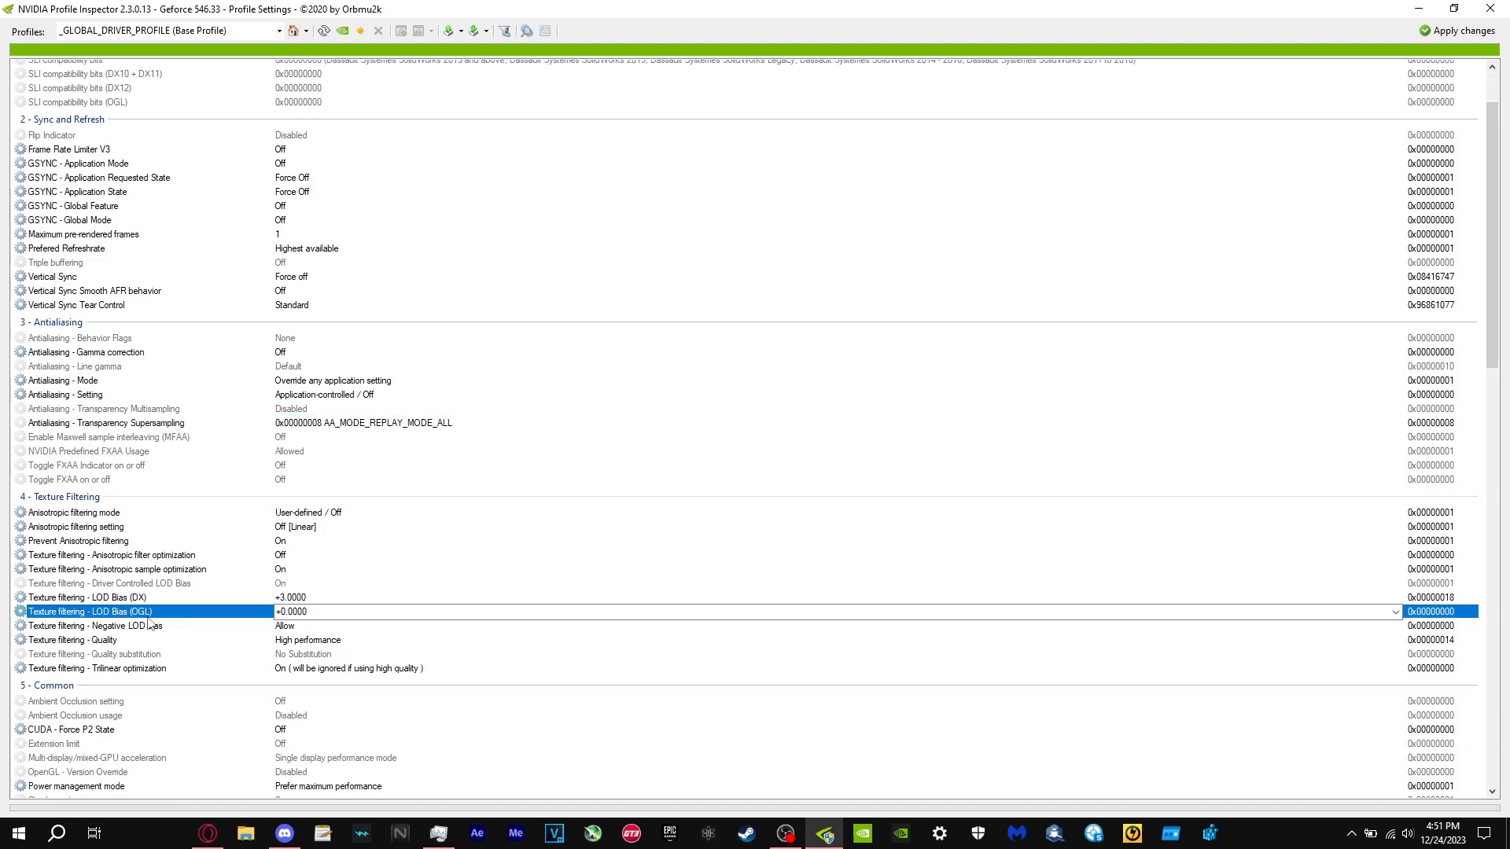
pyautogui.click(1395, 611)
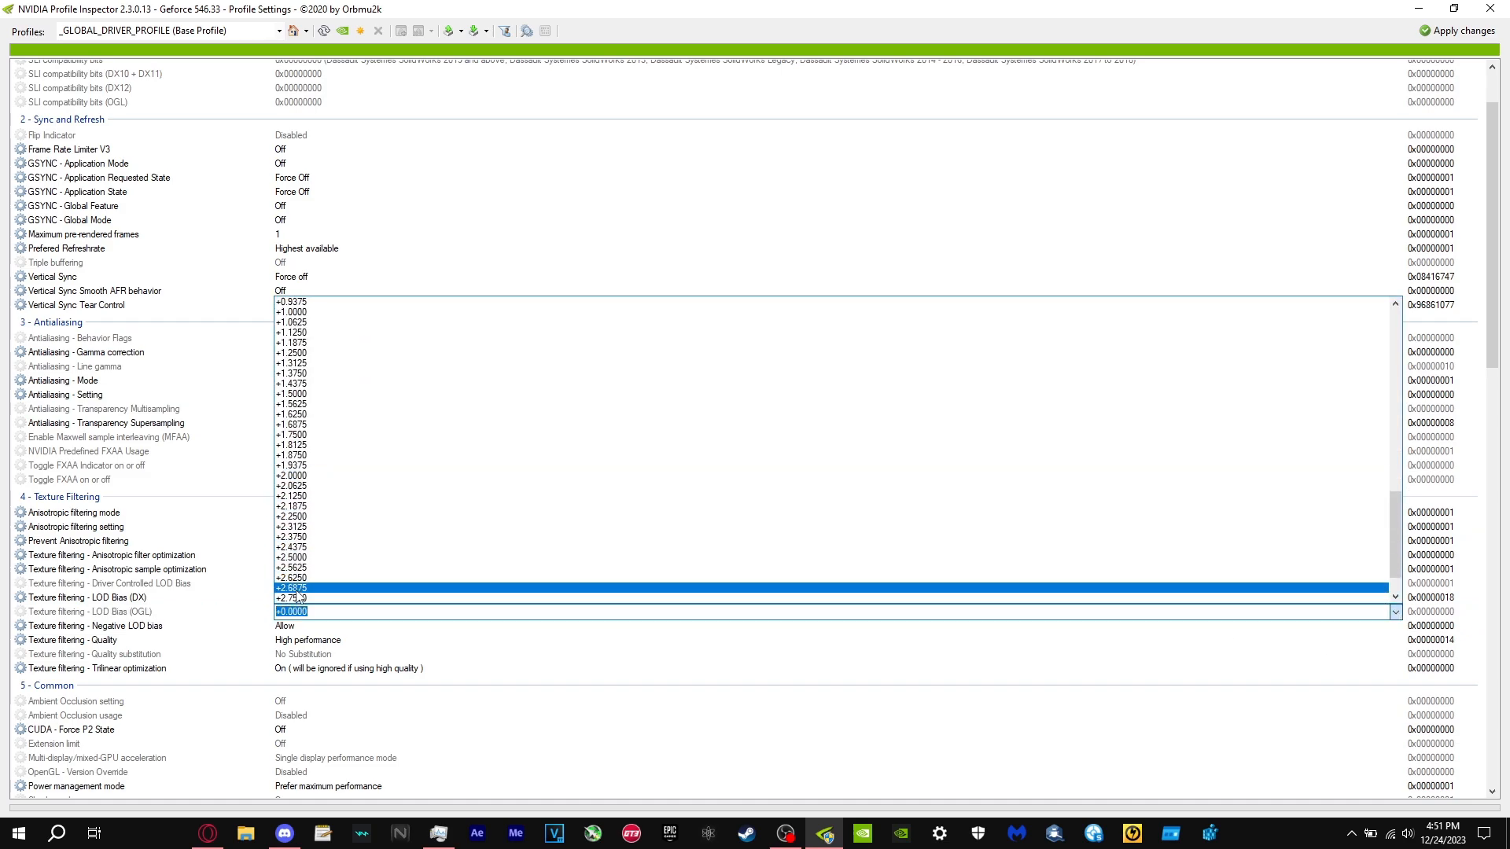
pyautogui.click(292, 587)
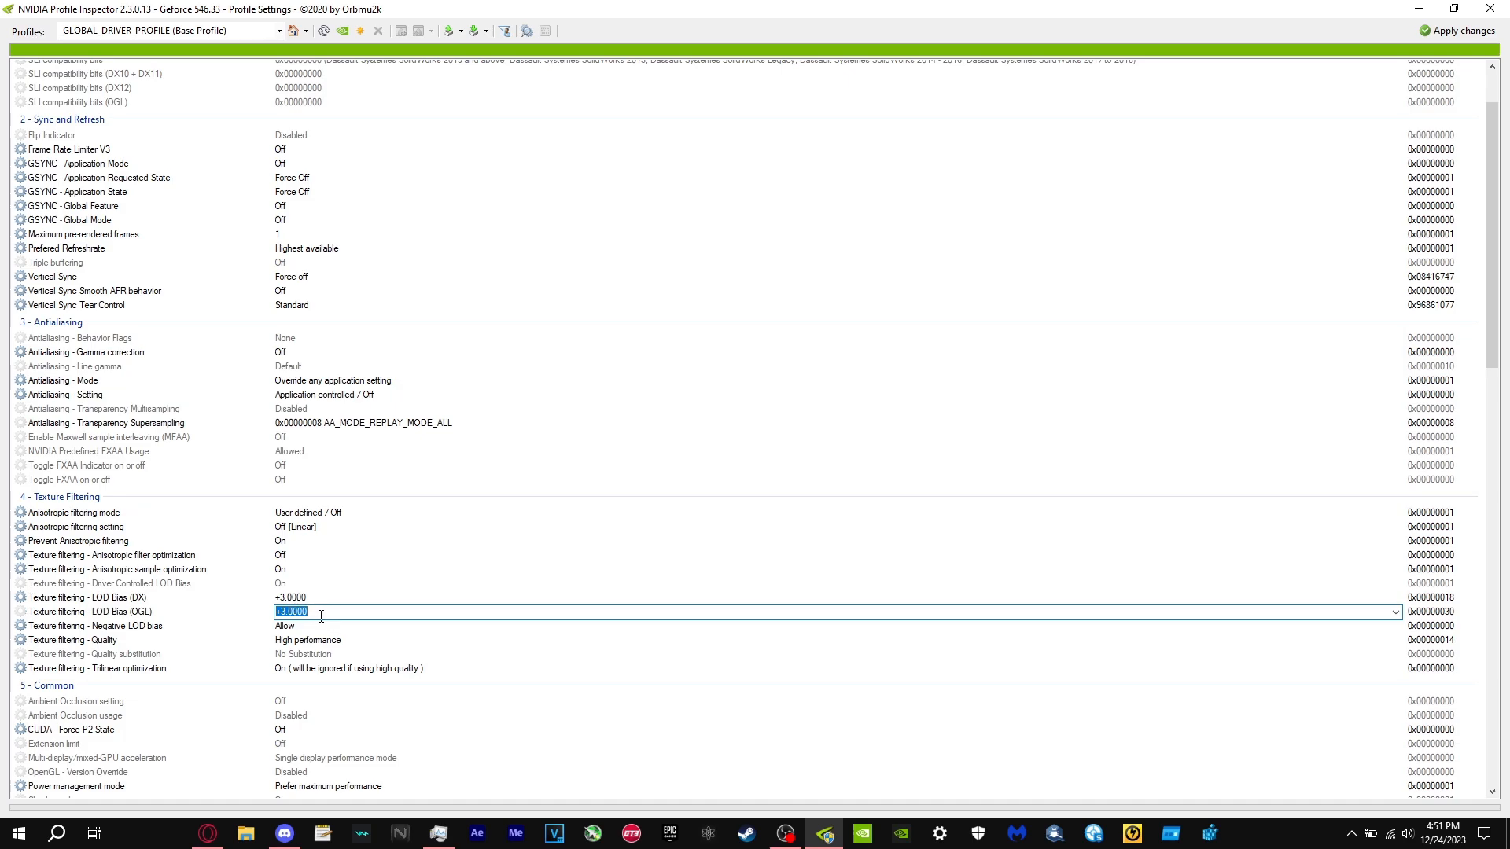
# Set the Negative LOD bias setting to Clamp
pyautogui.click(96, 626)
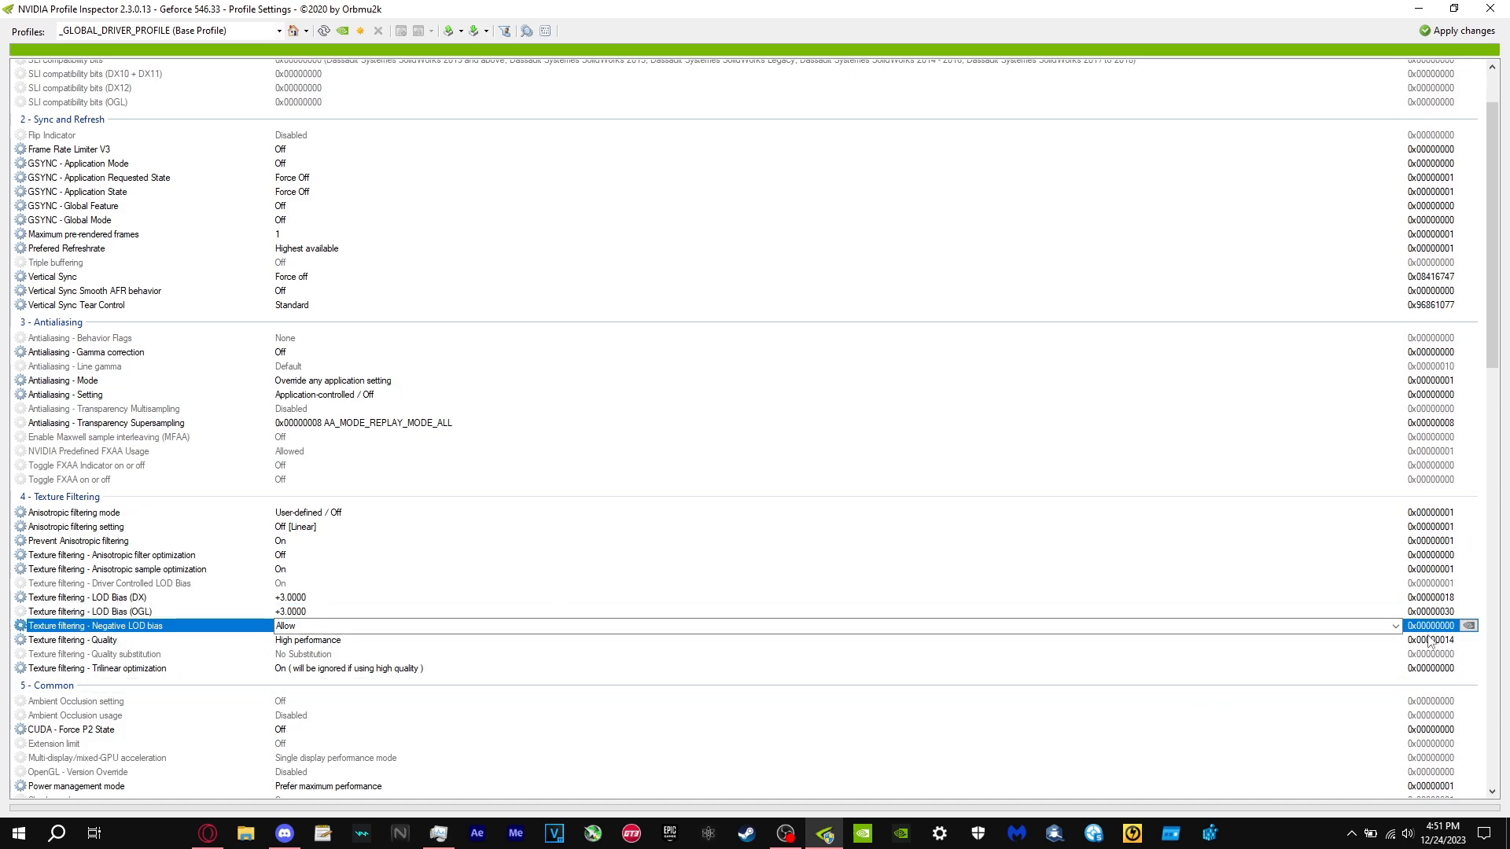
pyautogui.click(1395, 625)
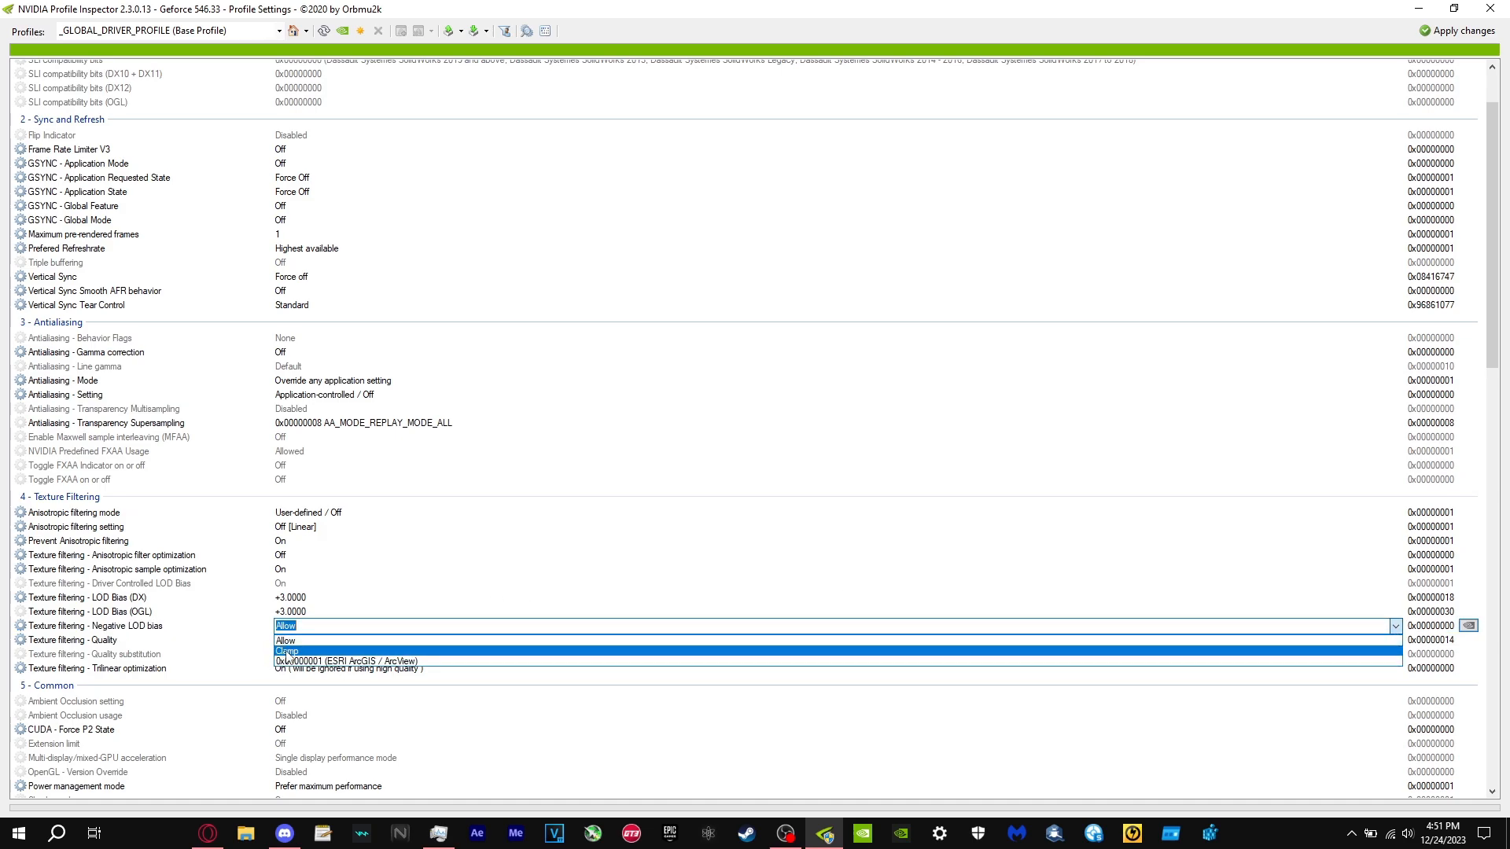
pyautogui.click(287, 651)
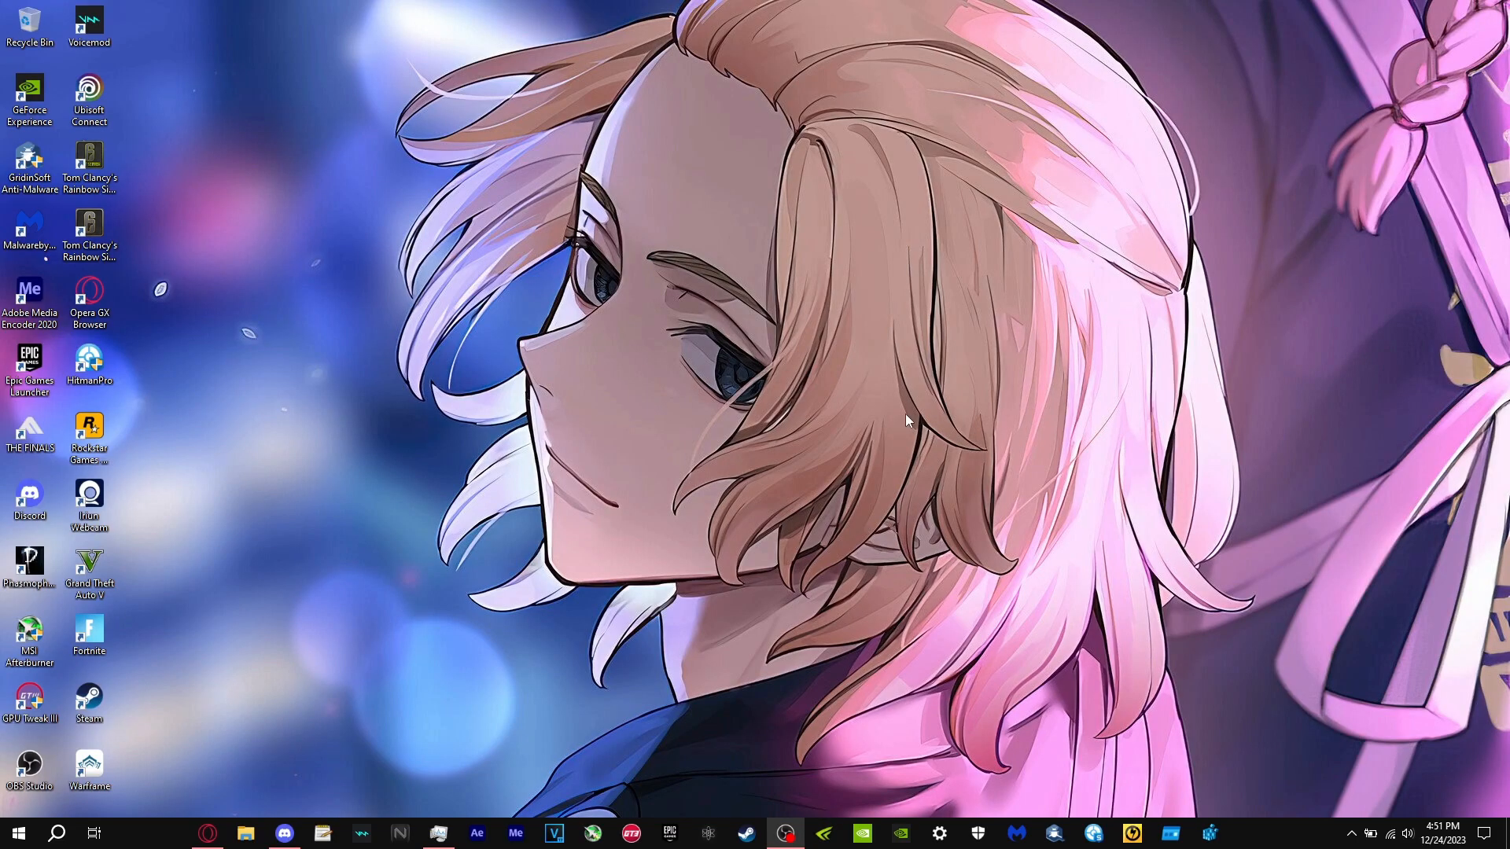
pyautogui.moveTo(673, 253)
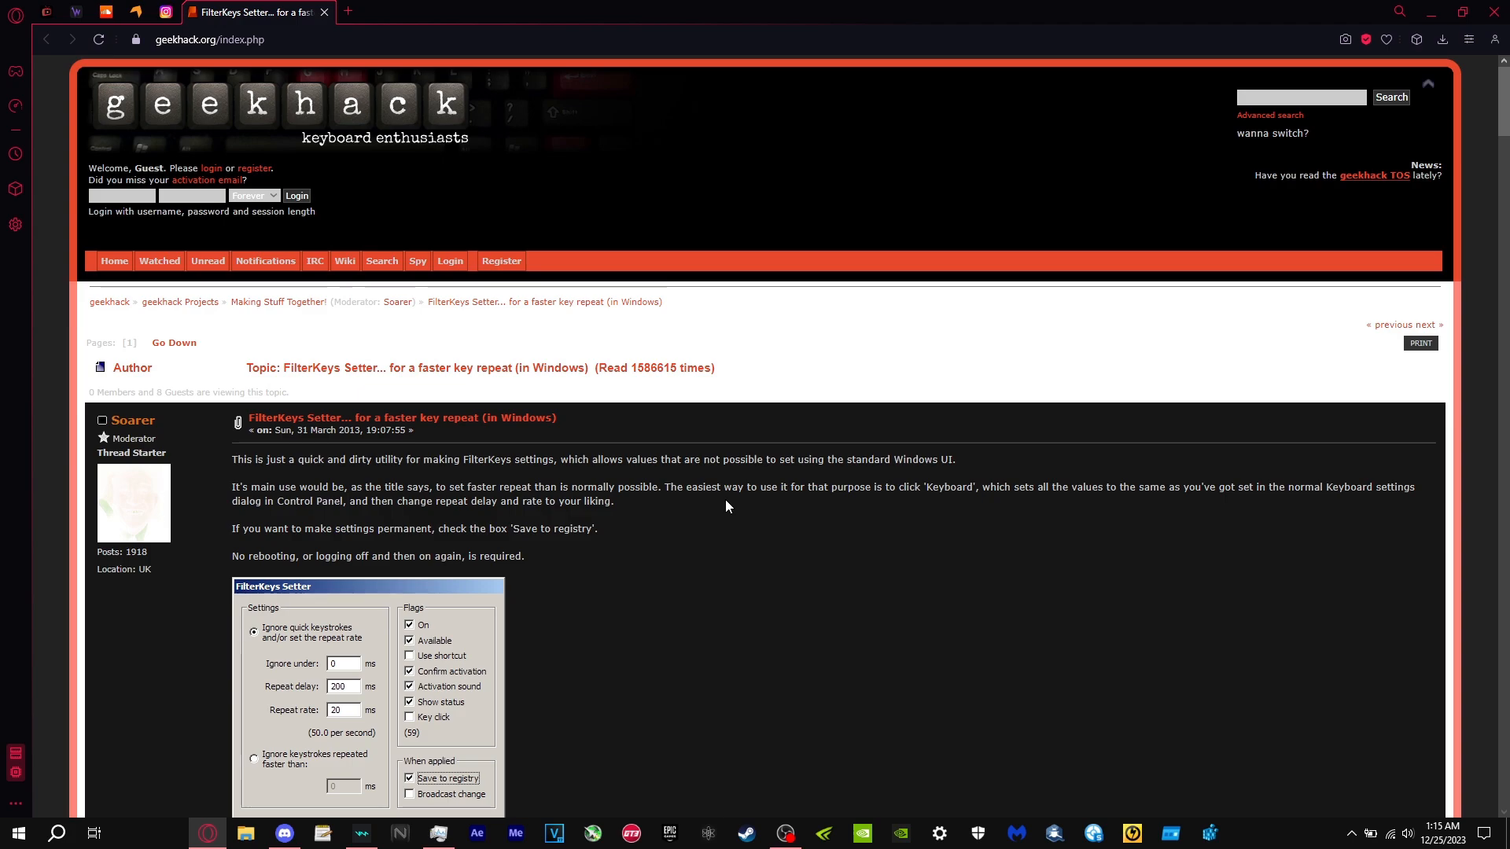
pyautogui.moveTo(713, 519)
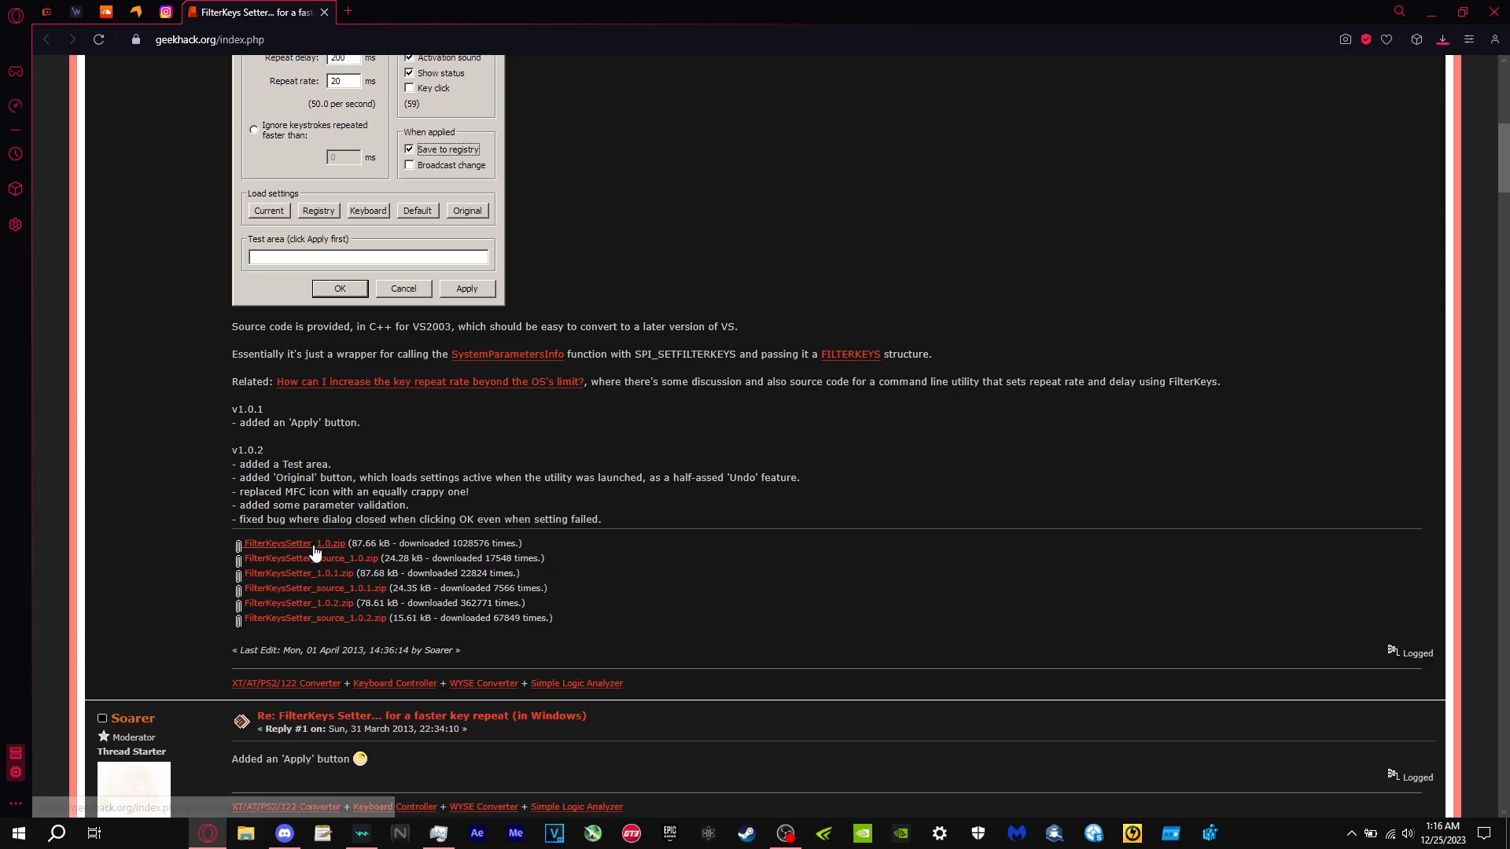
# Download FilterKeysSetter_1.0.zip from the FilterKeys Setter topic's attachment link
pyautogui.click(292, 543)
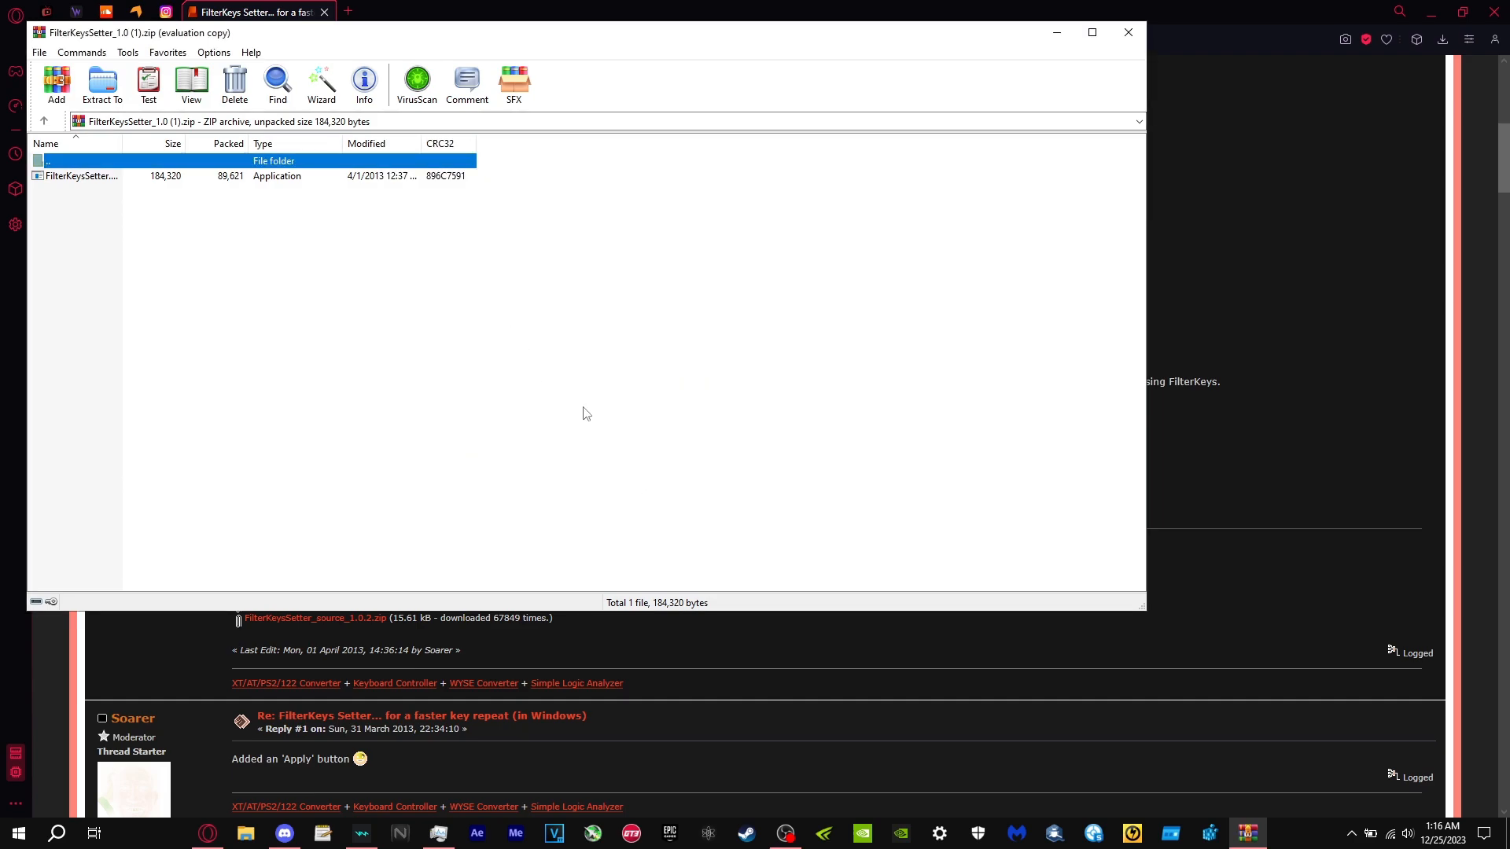
pyautogui.moveTo(561, 408)
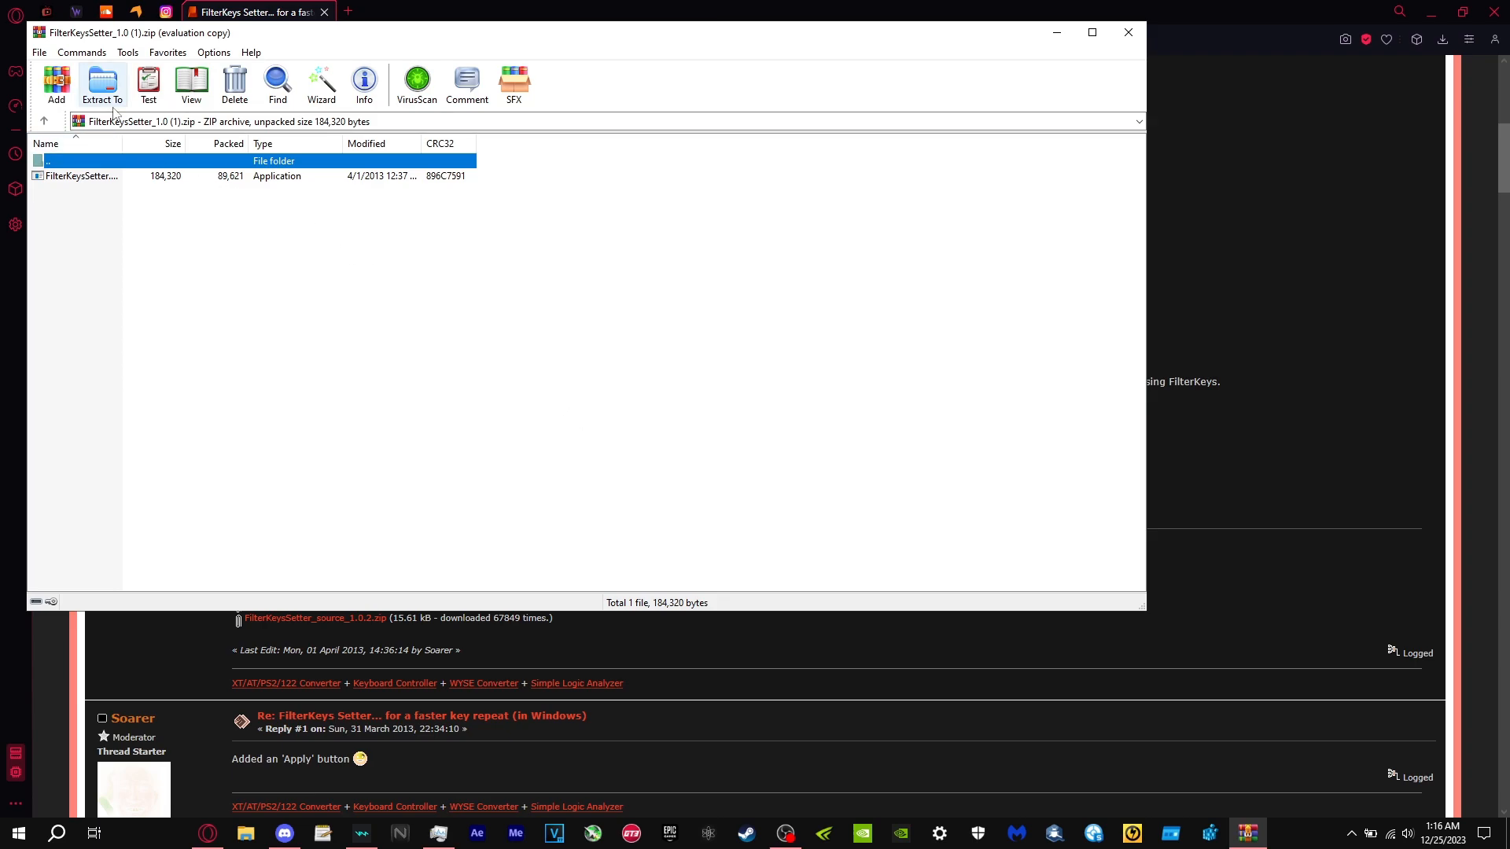
pyautogui.moveTo(510, 439)
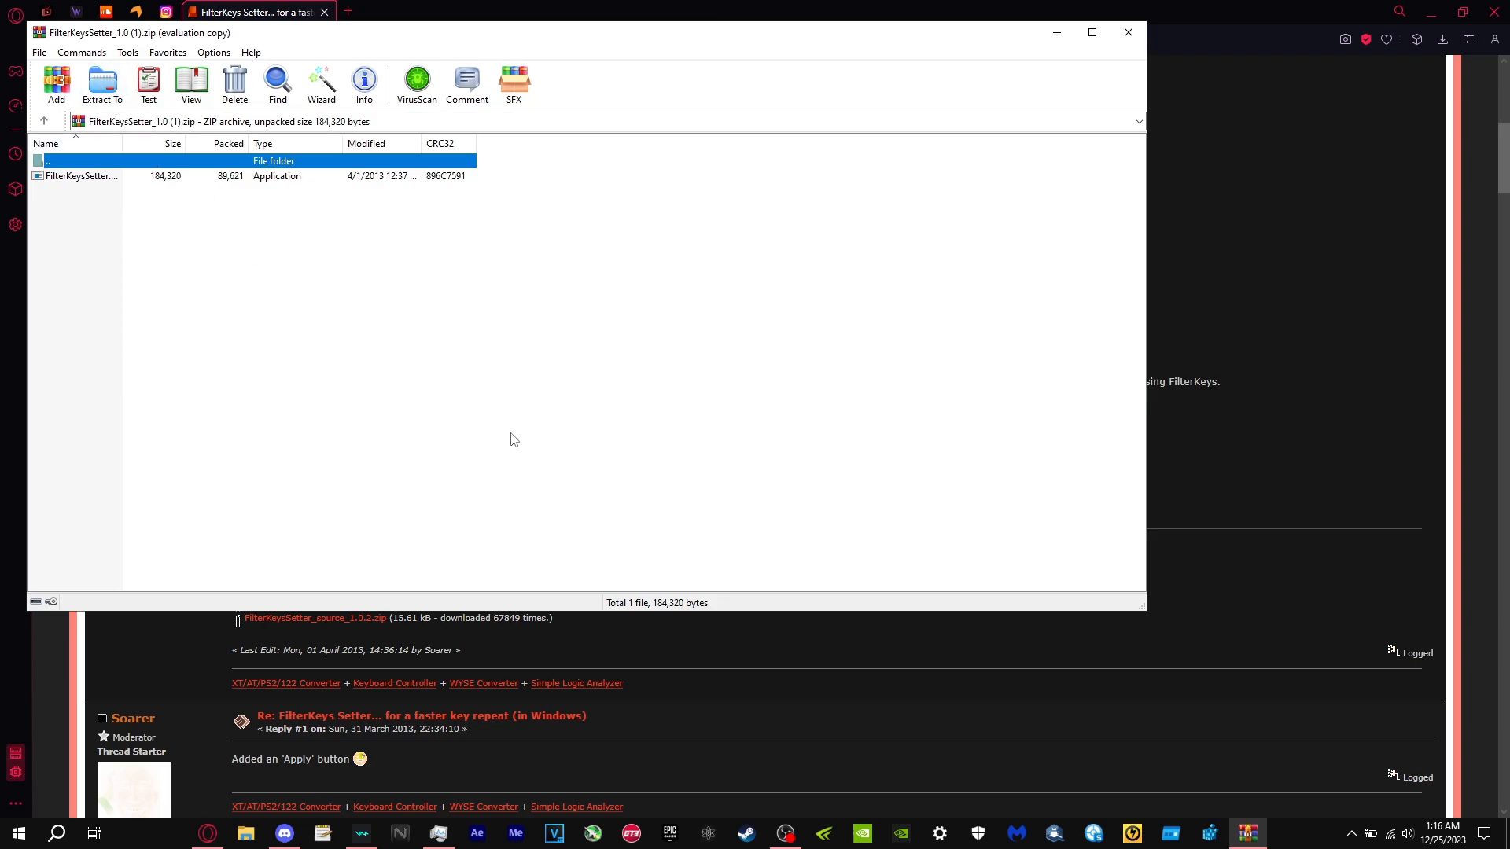
pyautogui.moveTo(246, 177)
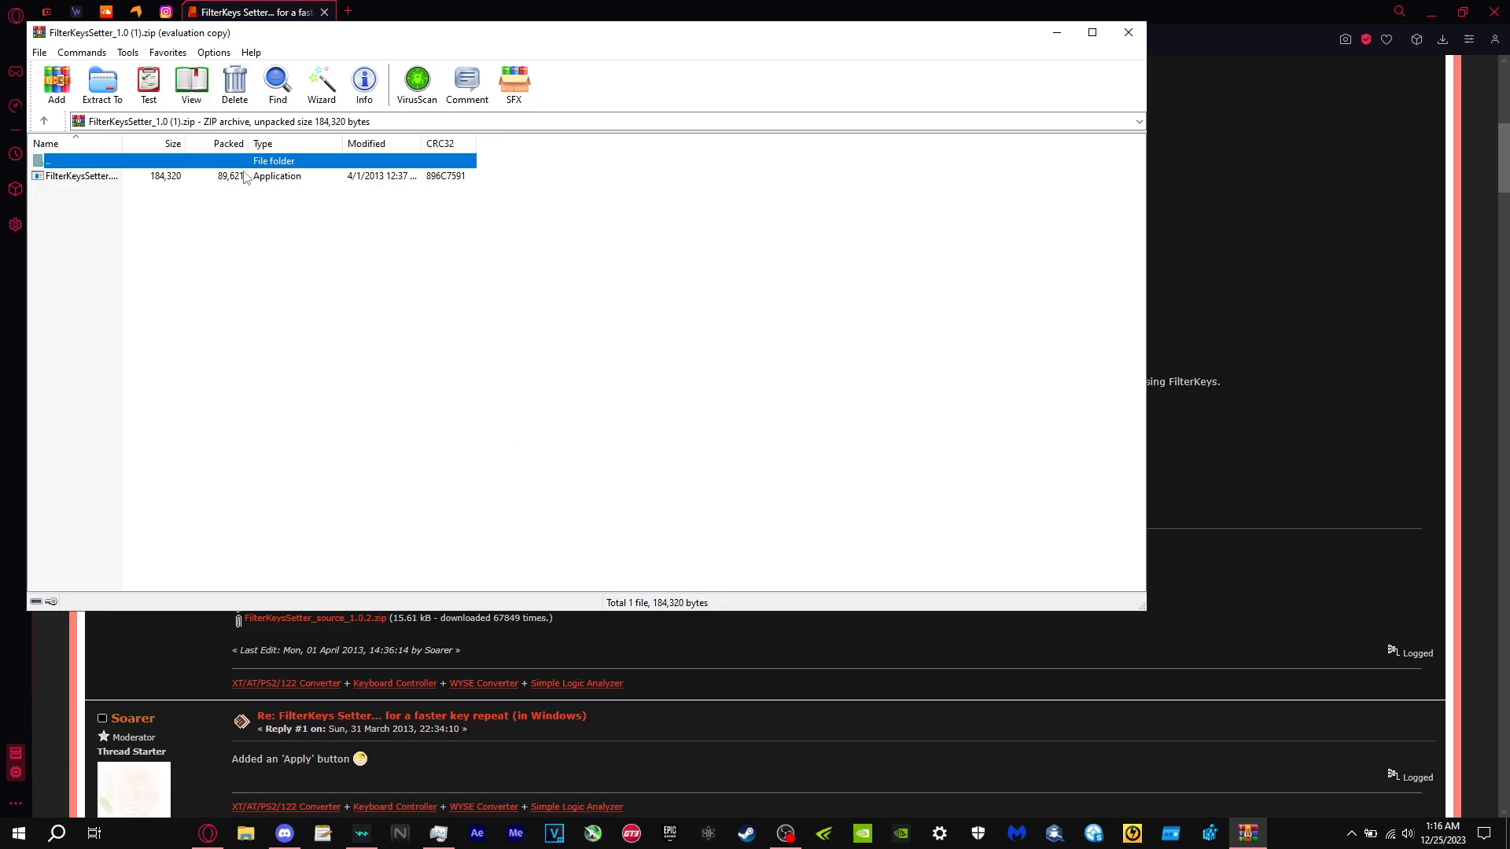
# Launch FilterKeys Setter, enable ignoring quick keystrokes, turn off the activation sound, and apply
pyautogui.doubleClick(81, 176)
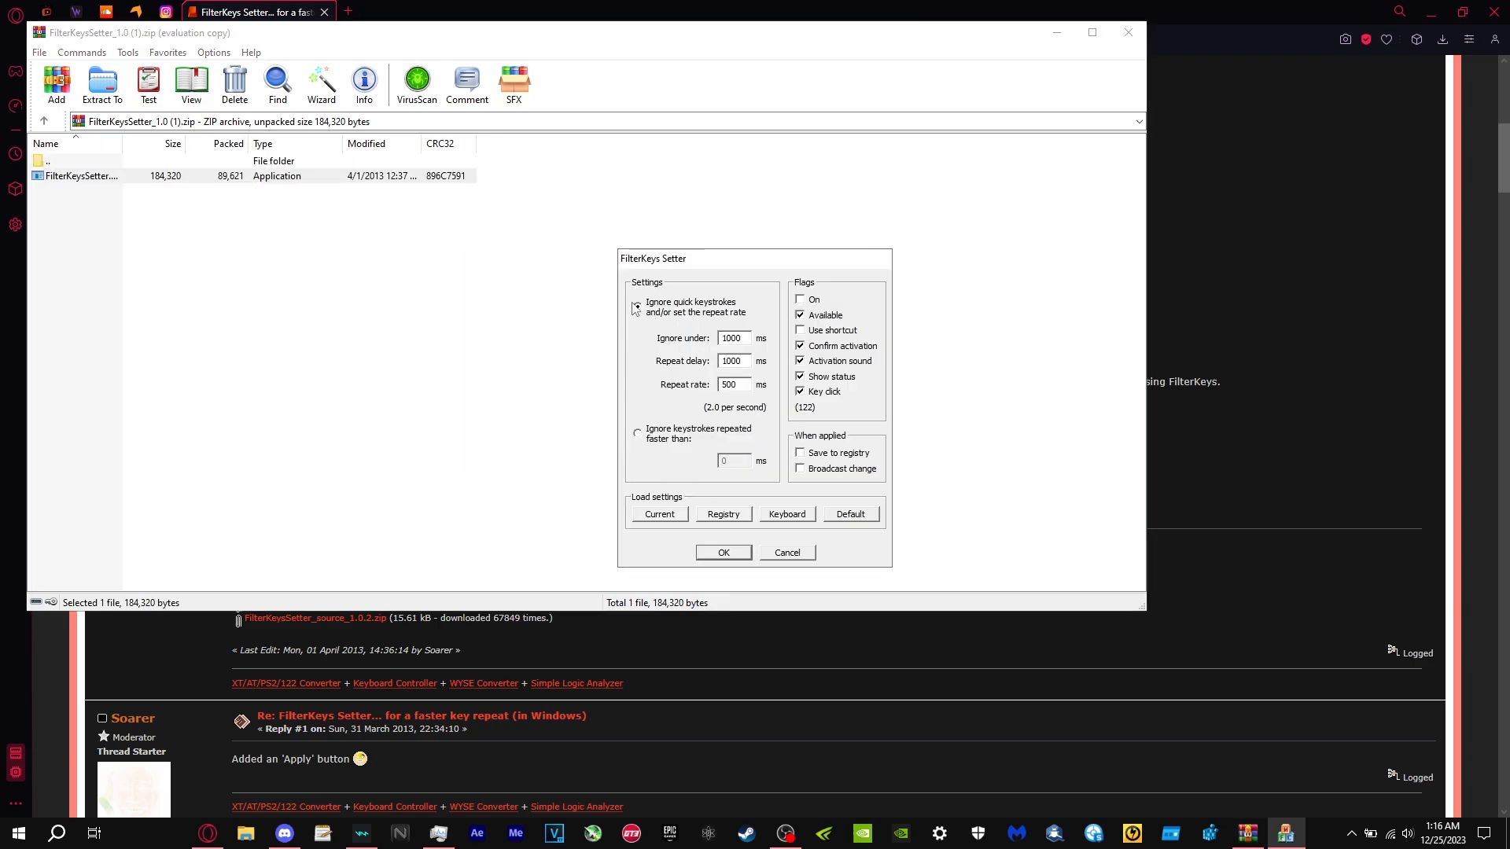
pyautogui.click(636, 306)
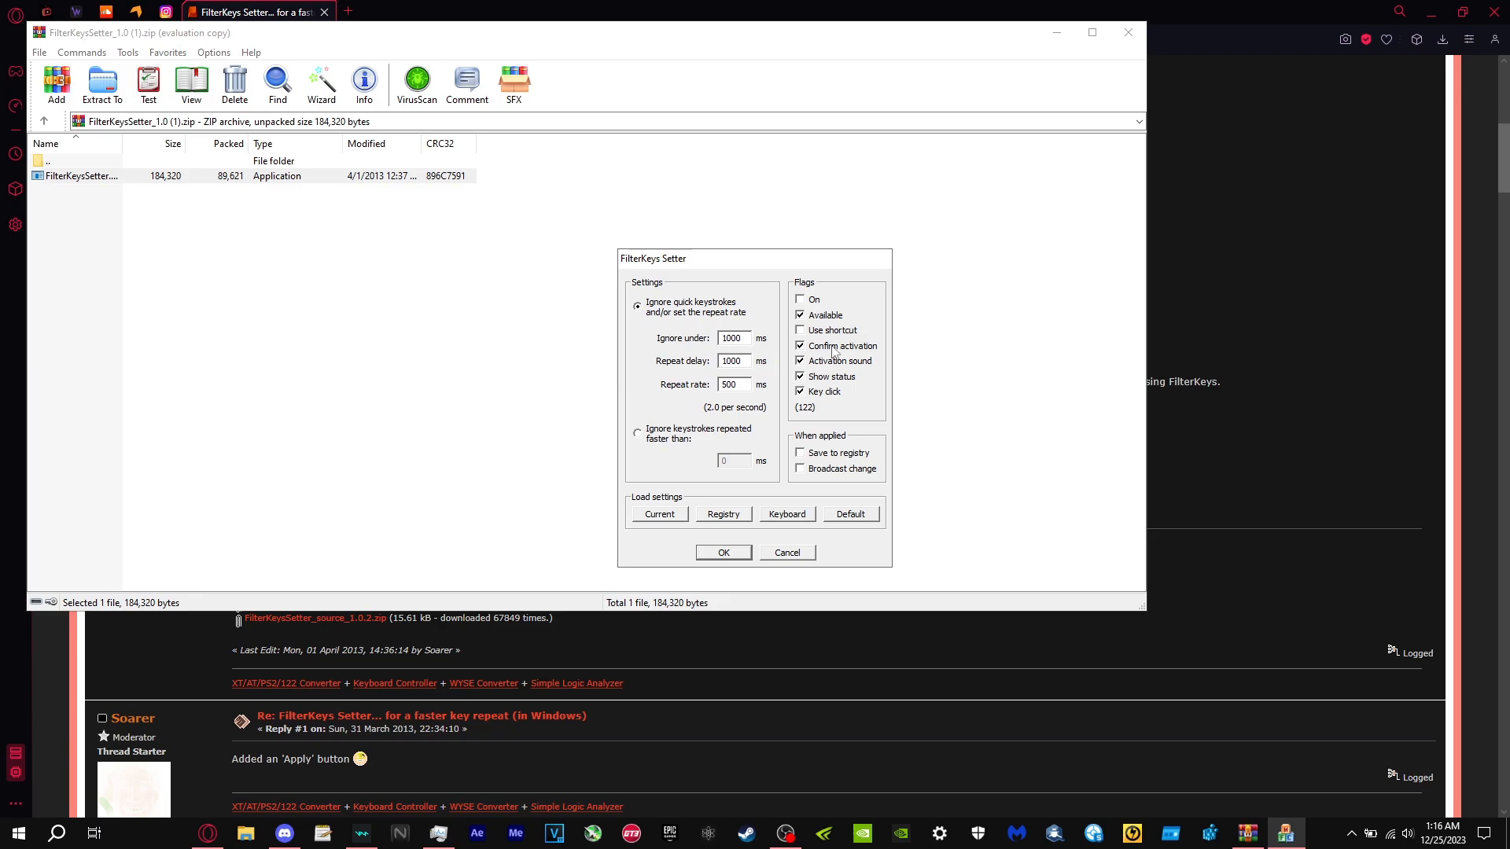
pyautogui.click(799, 346)
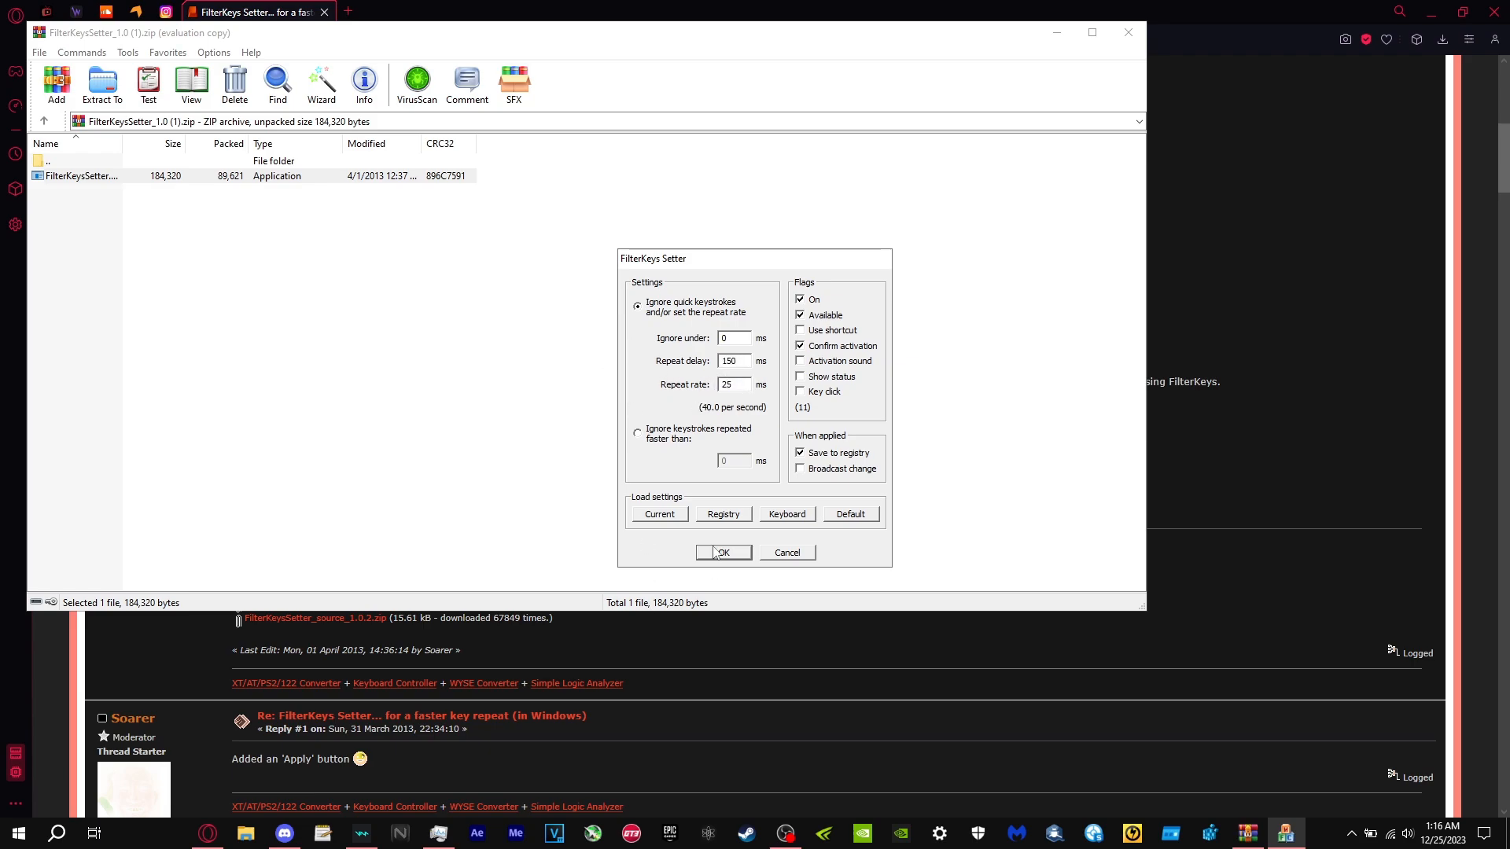
pyautogui.moveTo(741, 547)
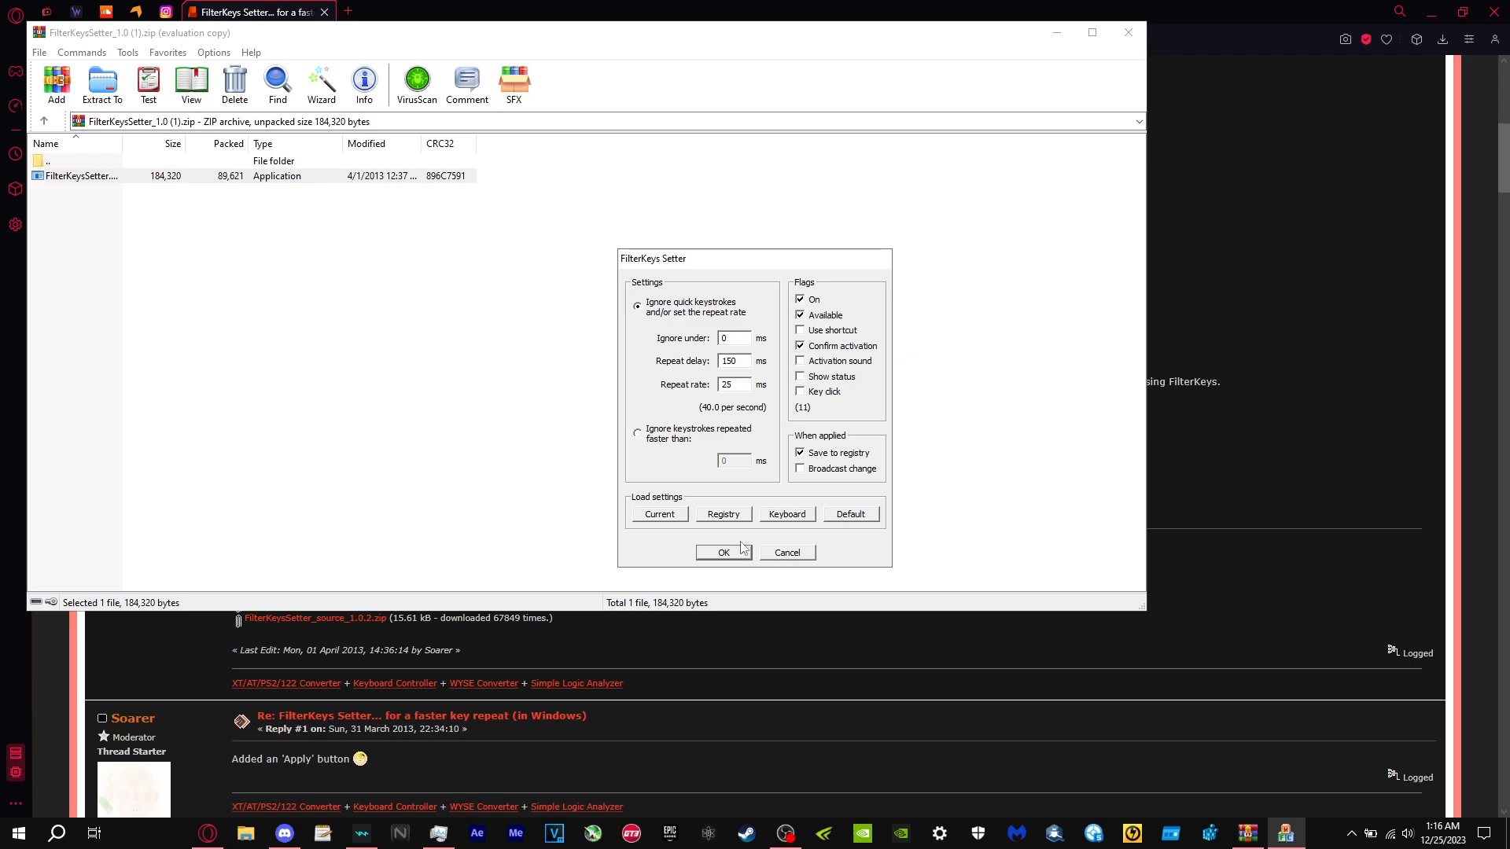
pyautogui.click(733, 385)
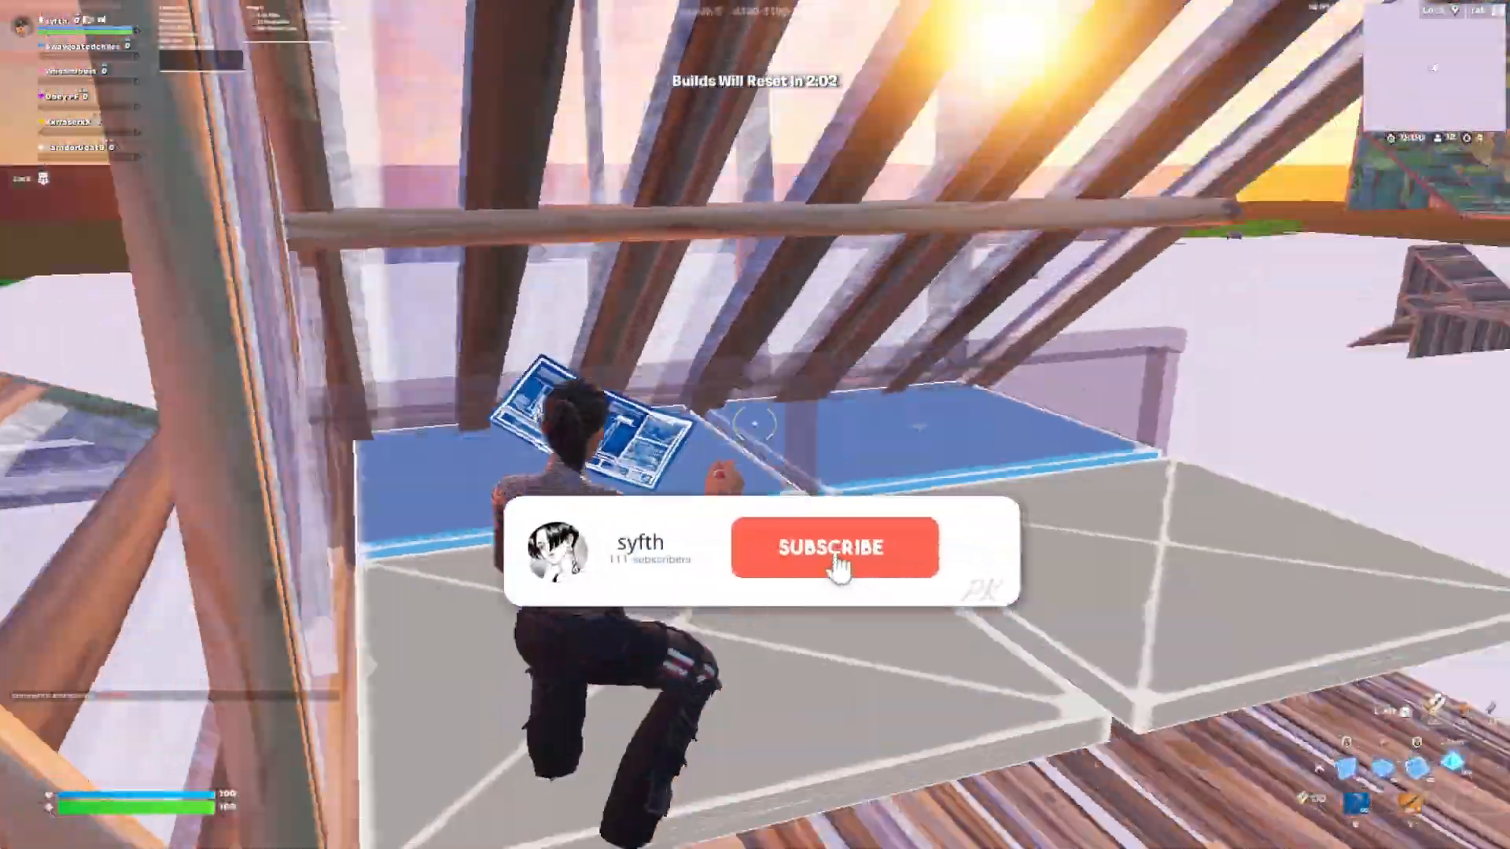
pyautogui.click(834, 547)
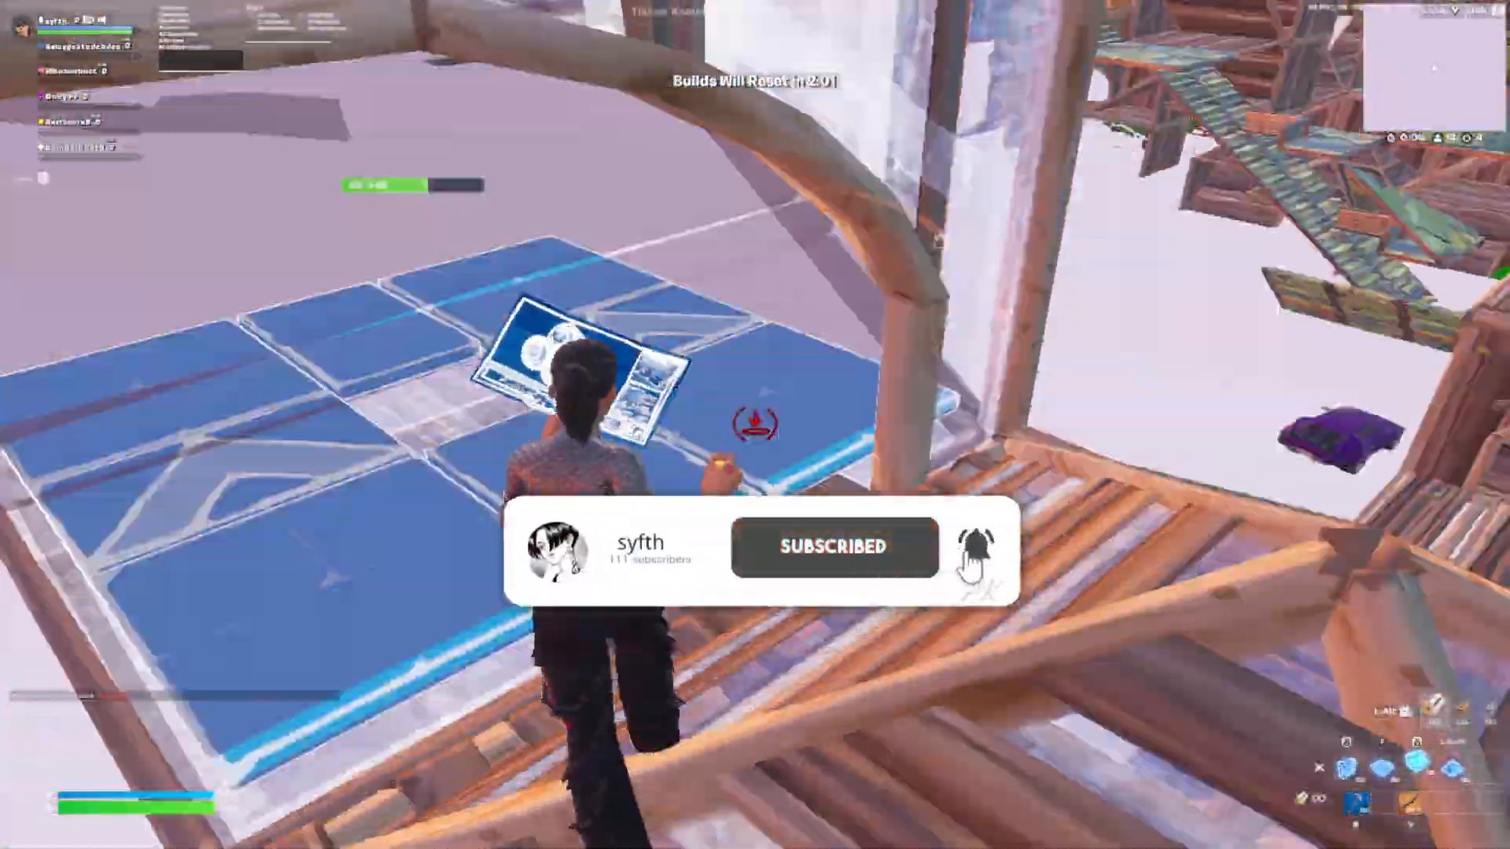